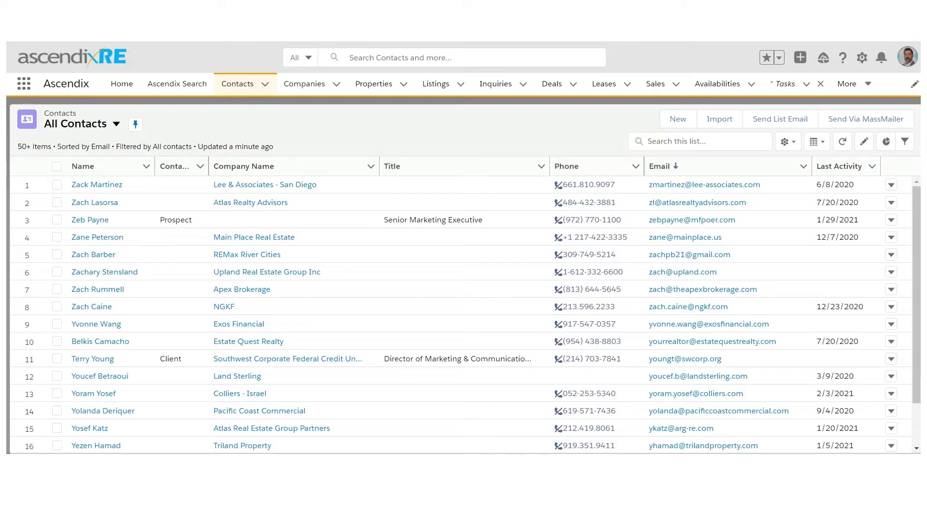
# Switch the Contacts list view from All Contacts to Recently Viewed.
pyautogui.click(83, 166)
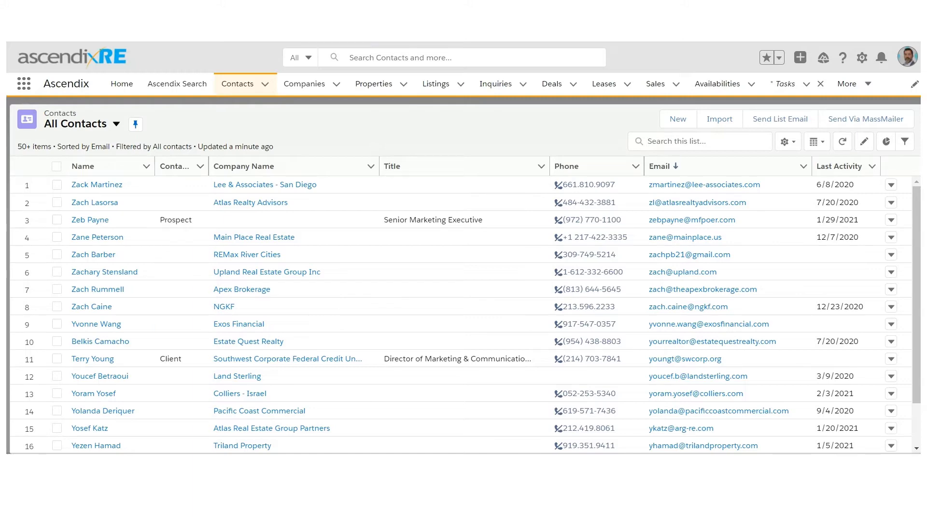
pyautogui.click(116, 124)
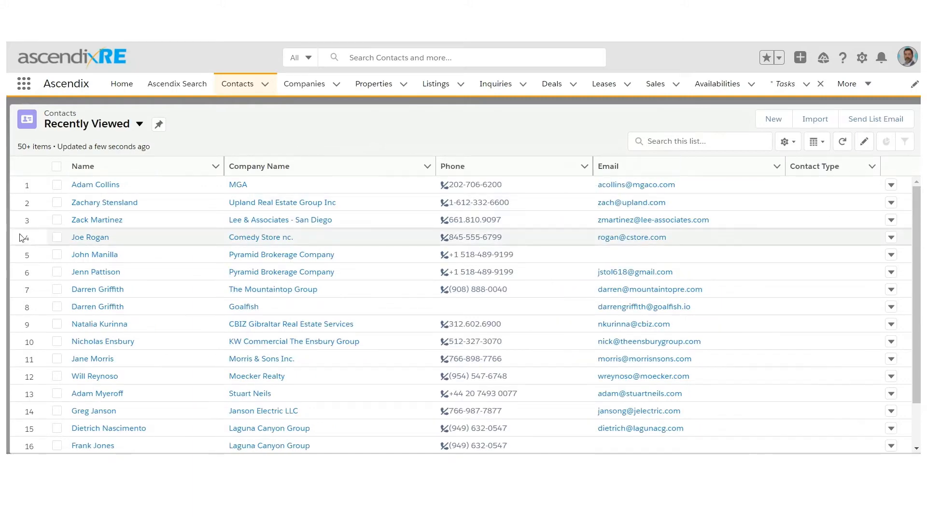
pyautogui.moveTo(96, 184)
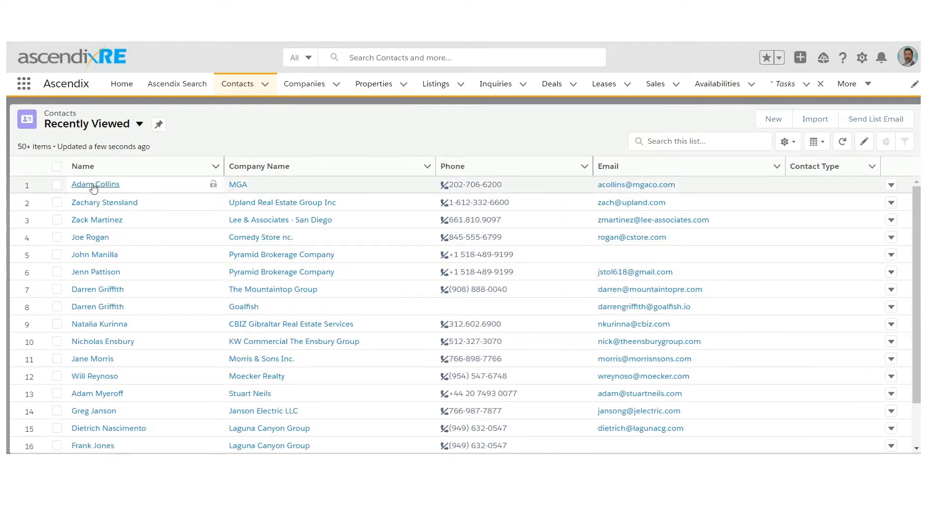
pyautogui.click(94, 184)
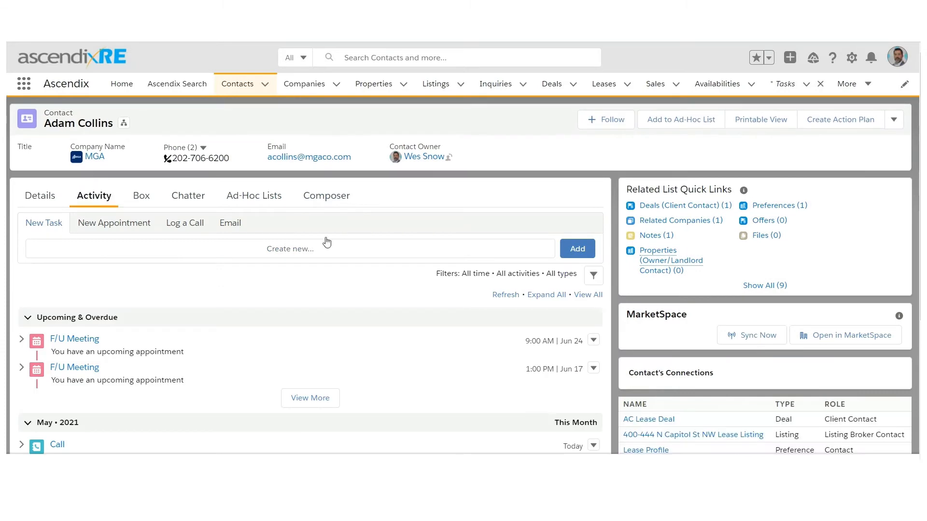
pyautogui.moveTo(57, 147)
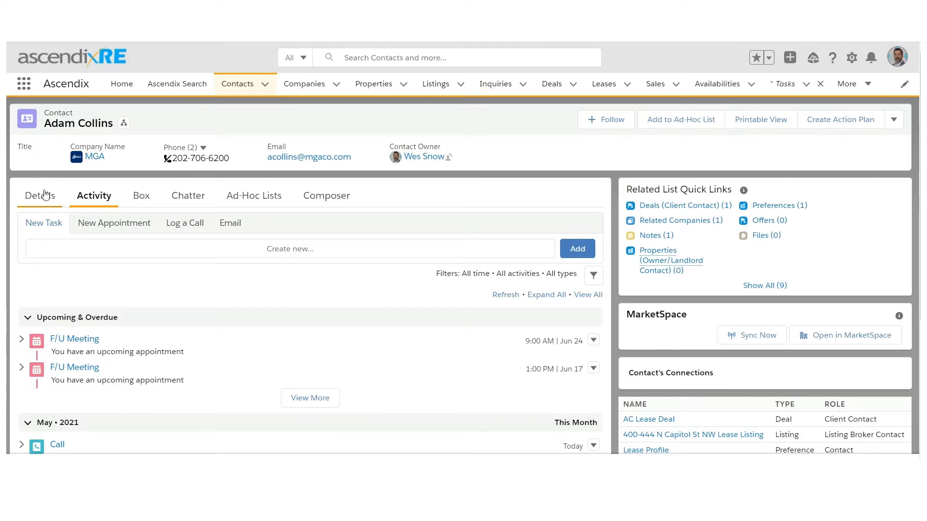
pyautogui.click(40, 195)
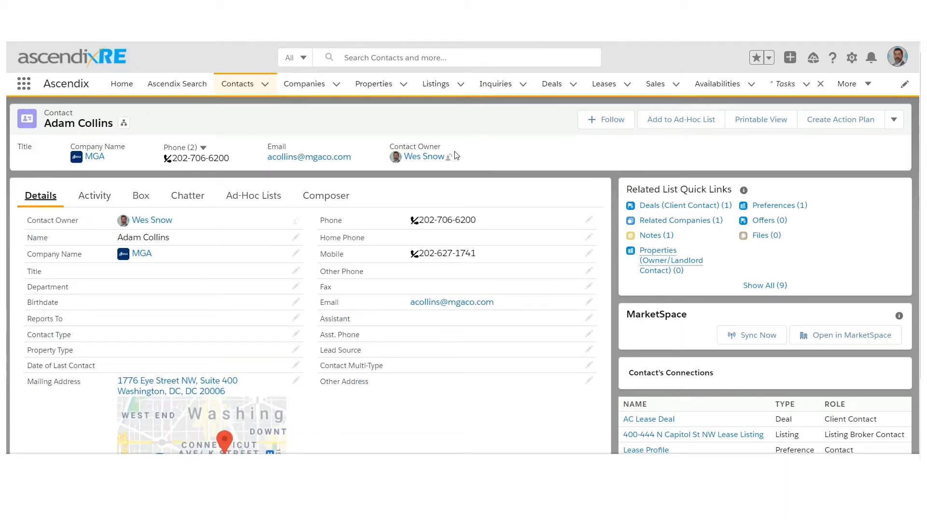
pyautogui.moveTo(432, 118)
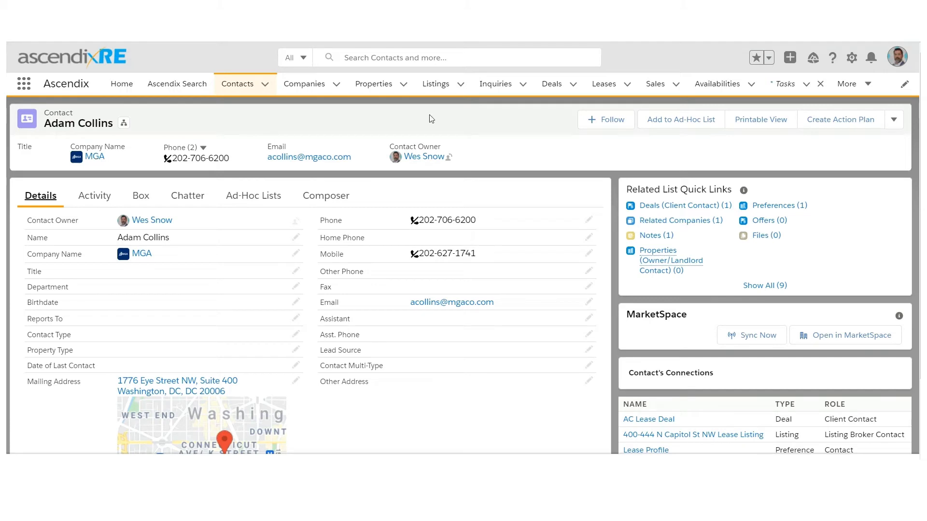
pyautogui.moveTo(115, 337)
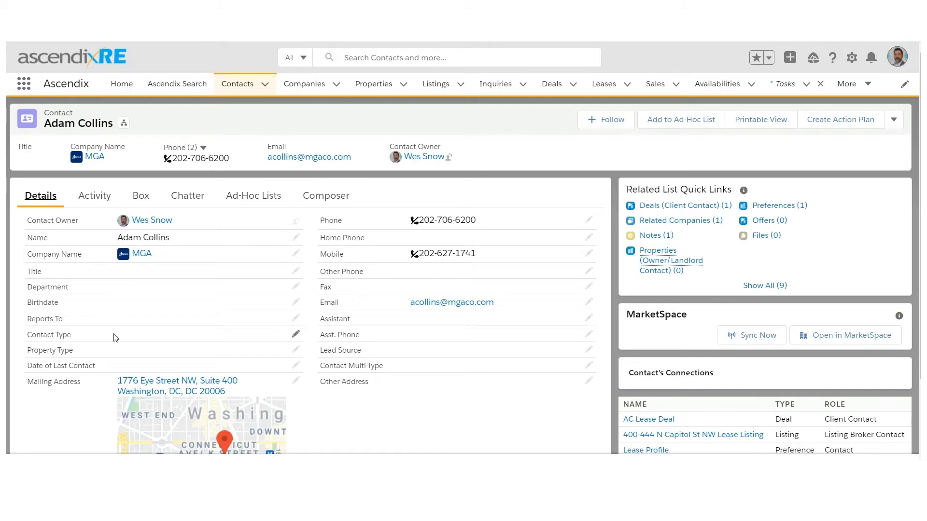
pyautogui.moveTo(262, 269)
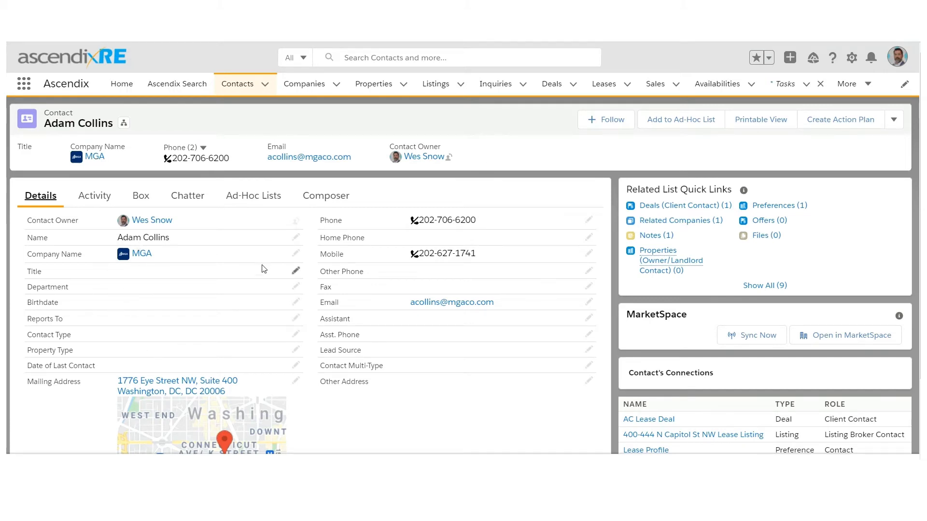
pyautogui.click(295, 271)
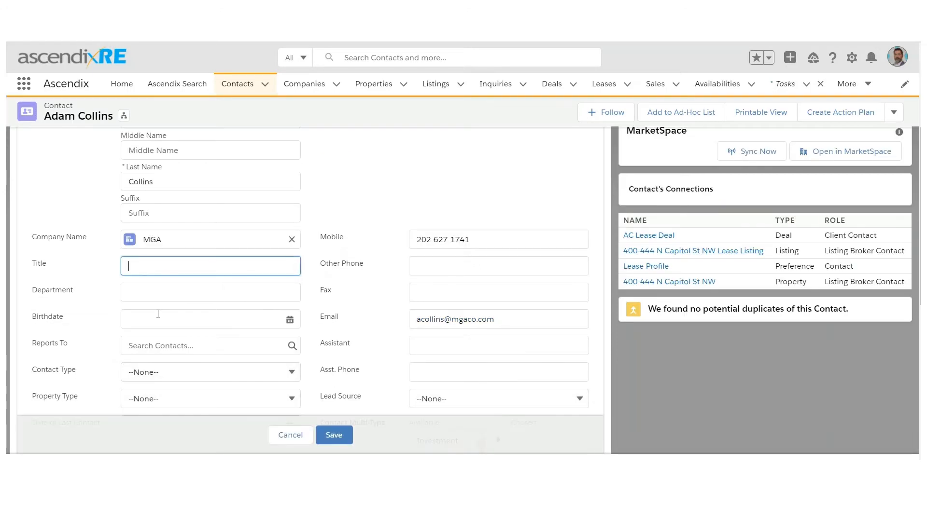
pyautogui.click(210, 372)
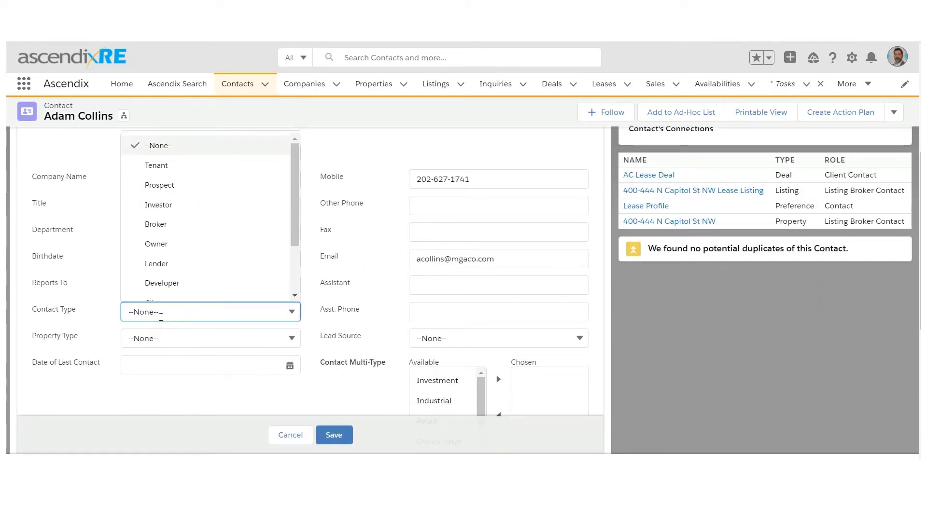
pyautogui.moveTo(202, 227)
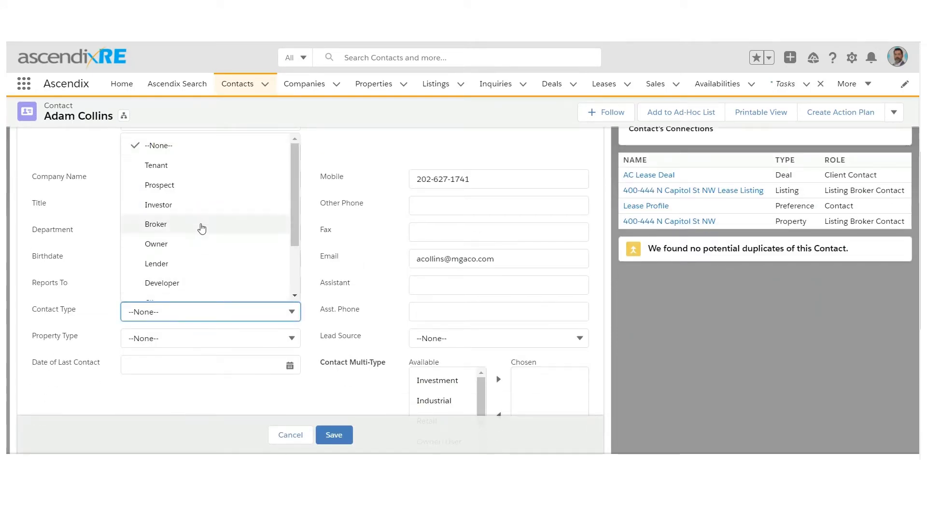
pyautogui.moveTo(266, 429)
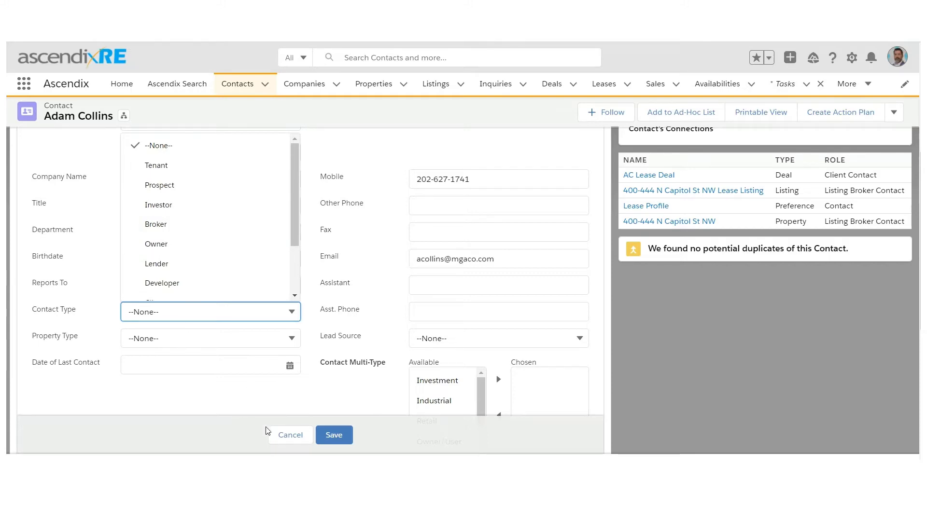
pyautogui.click(333, 435)
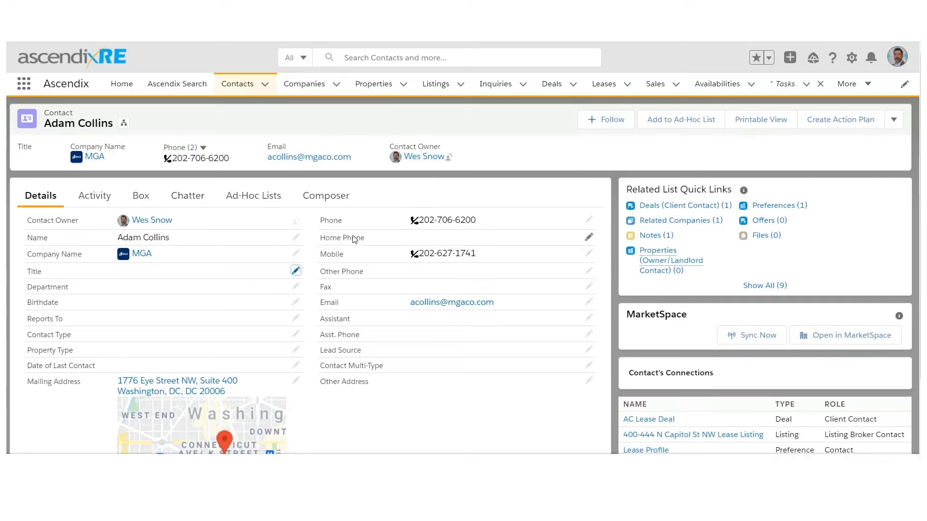
pyautogui.moveTo(427, 432)
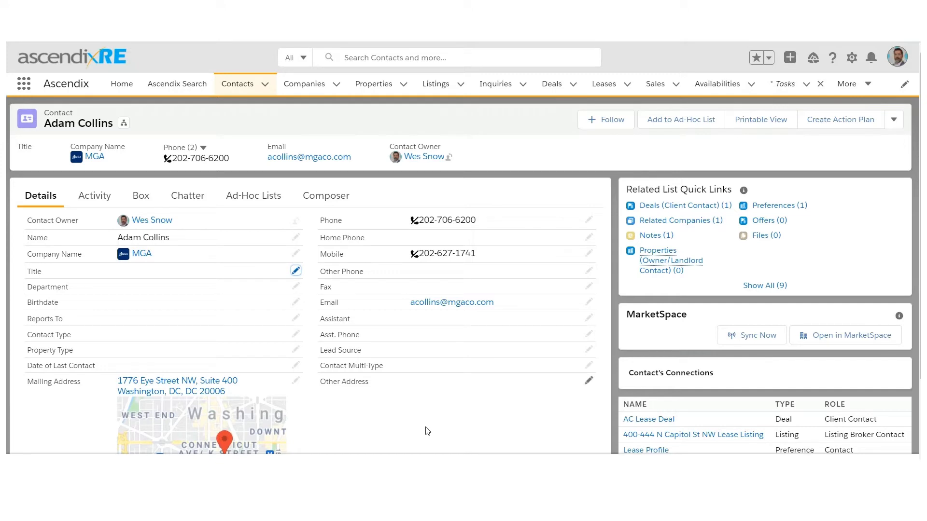
pyautogui.moveTo(421, 418)
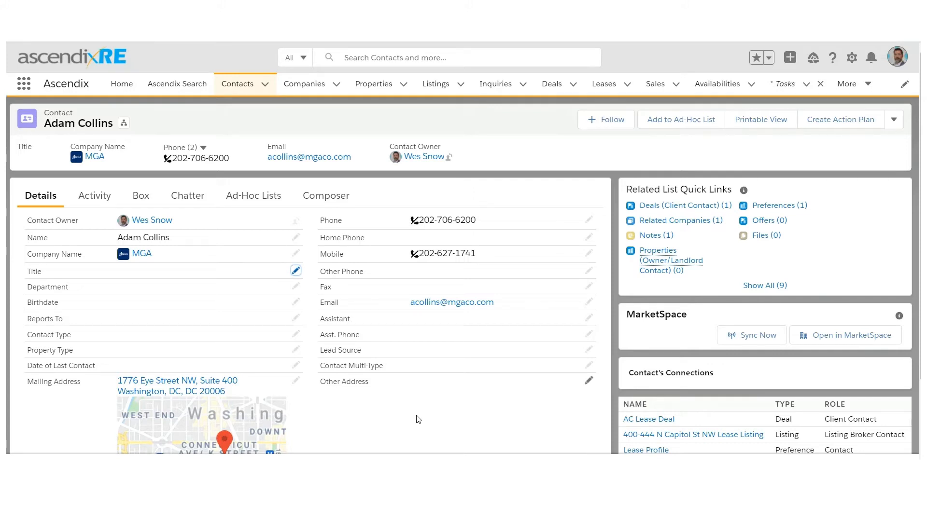
pyautogui.moveTo(444, 407)
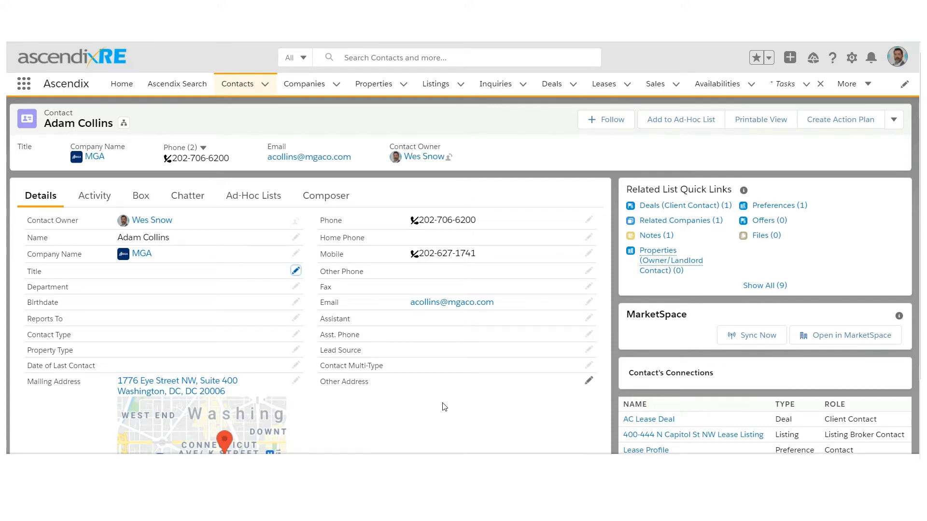
pyautogui.moveTo(502, 393)
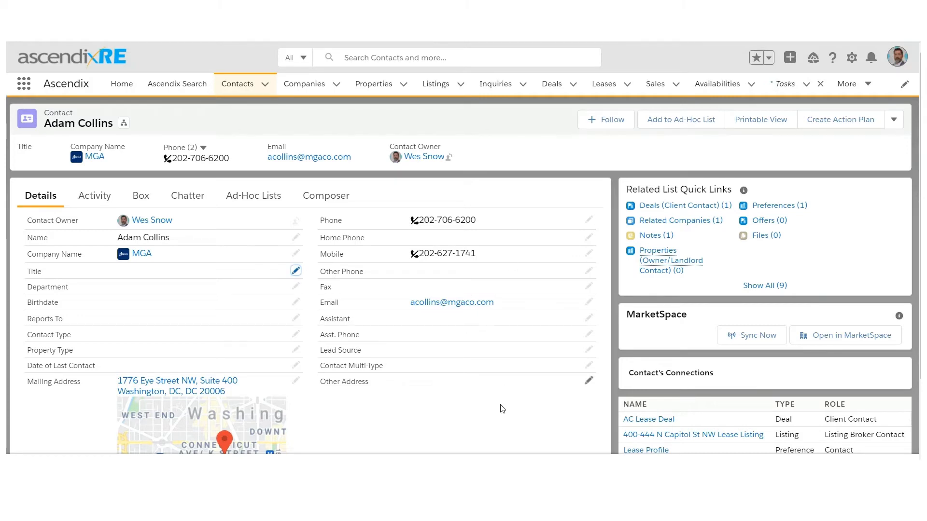
pyautogui.click(295, 270)
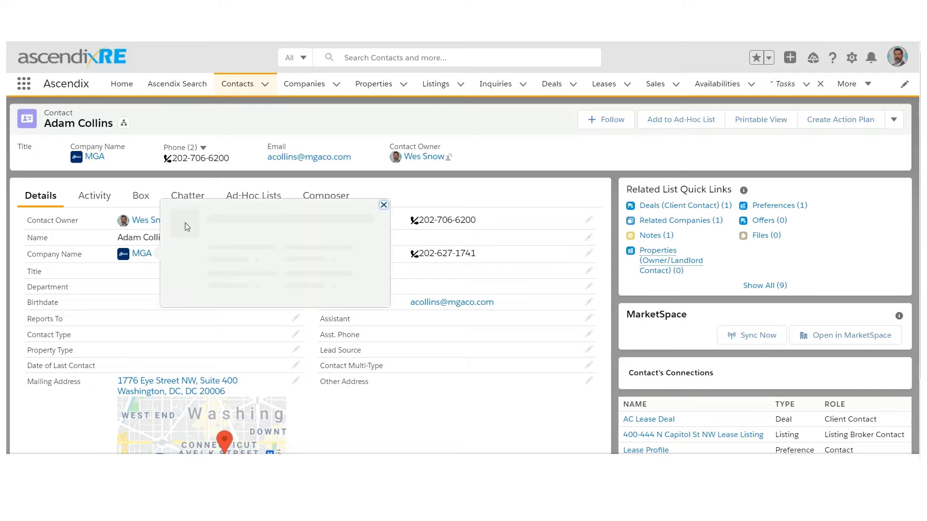
pyautogui.click(383, 205)
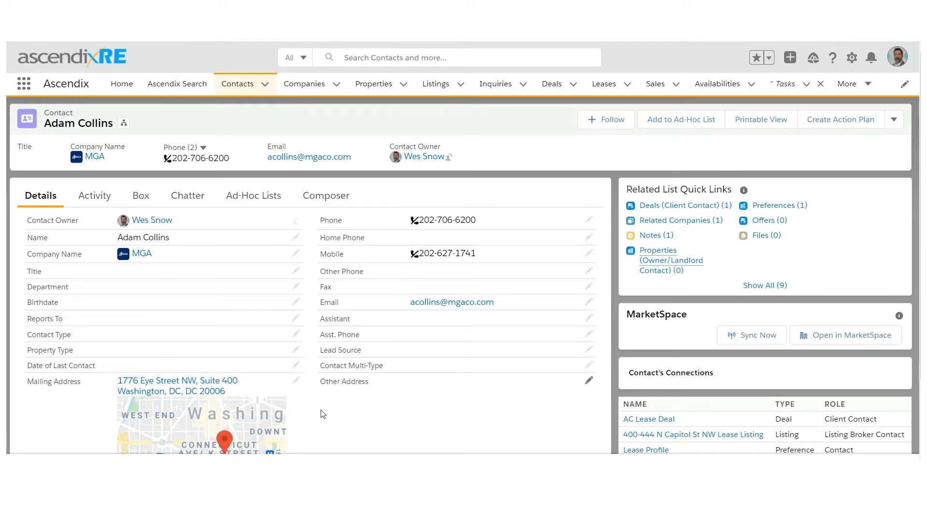
pyautogui.moveTo(94, 196)
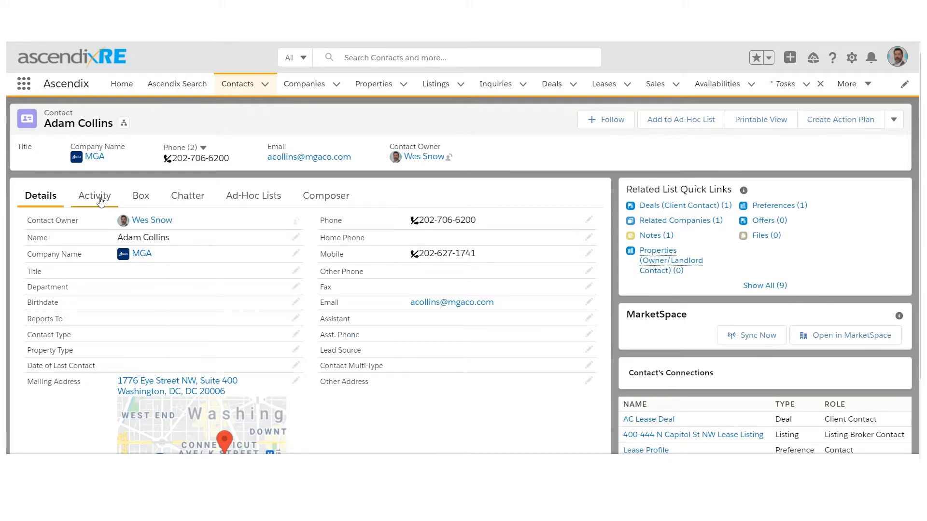
pyautogui.click(94, 196)
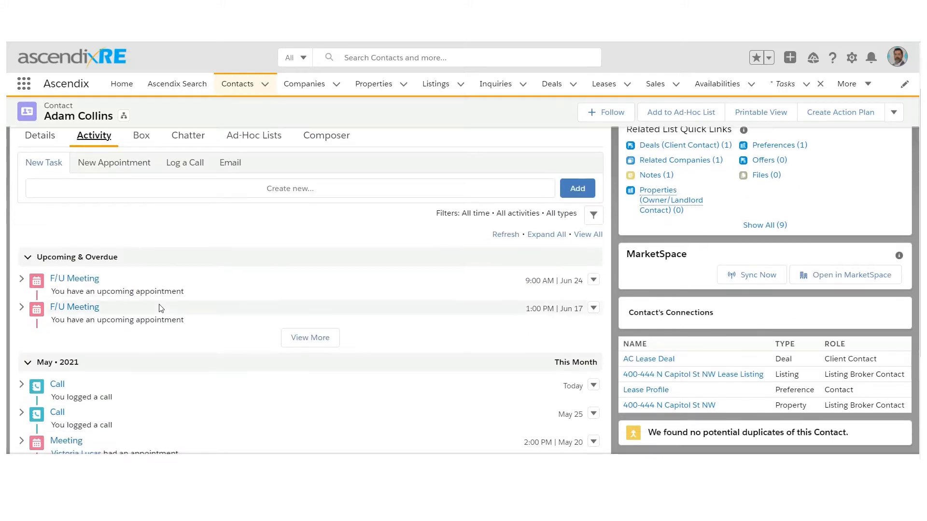
pyautogui.scroll(-3)
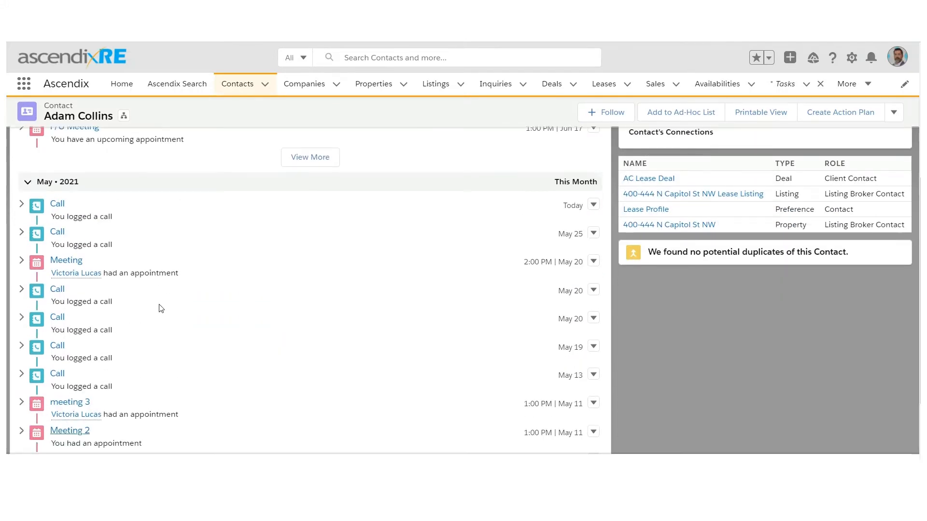
pyautogui.scroll(3)
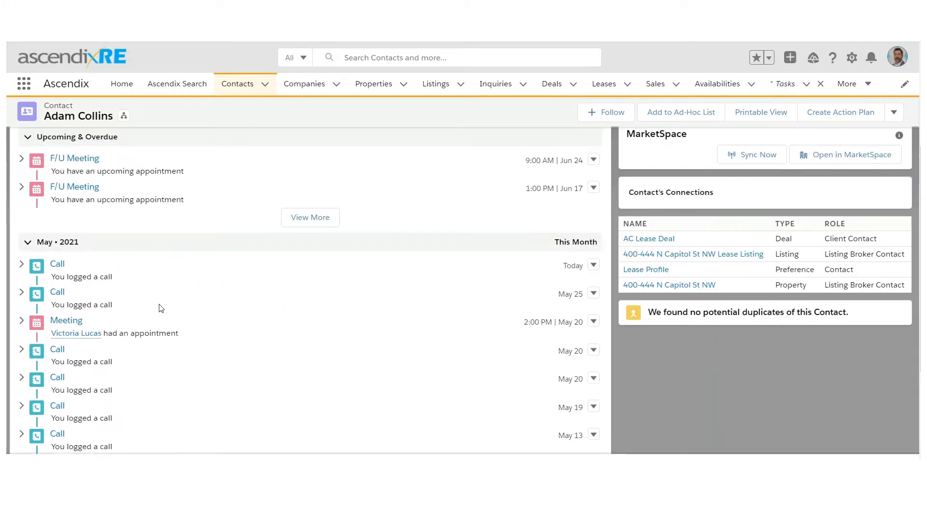
pyautogui.scroll(3)
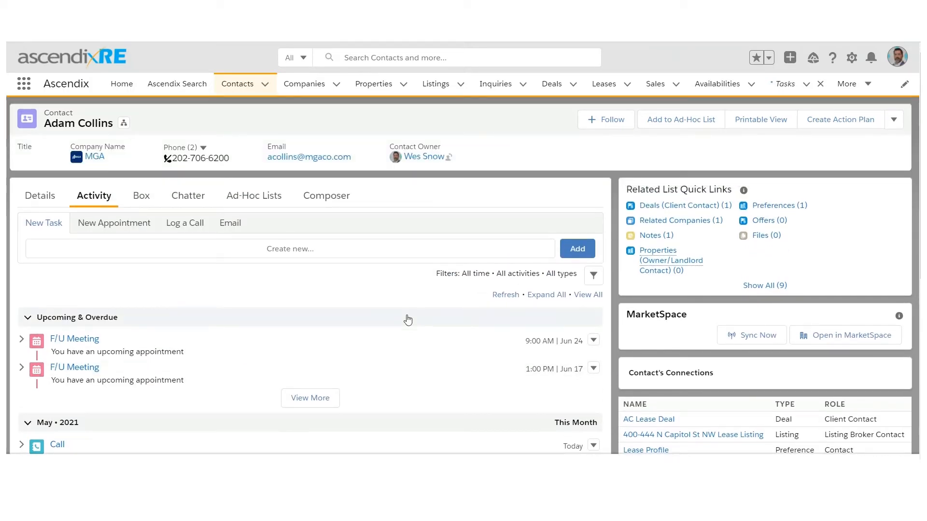
pyautogui.scroll(-3)
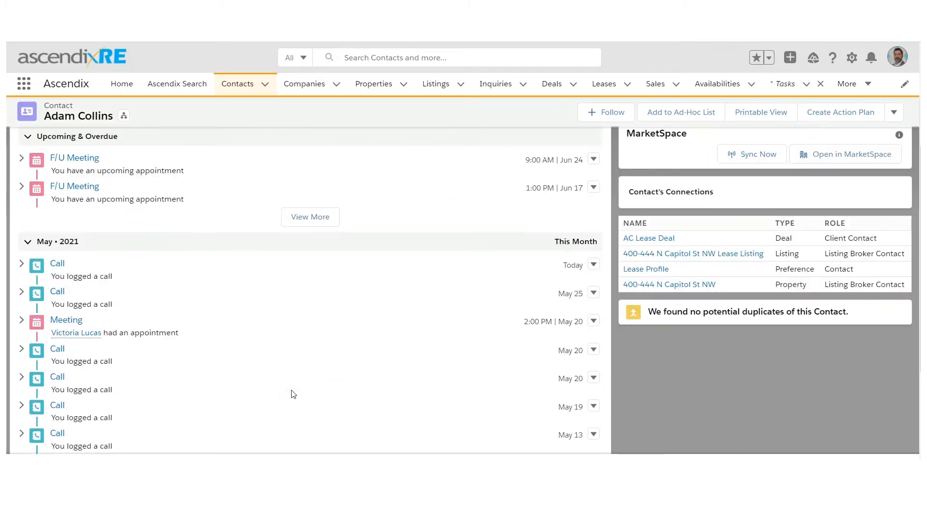
pyautogui.scroll(-3)
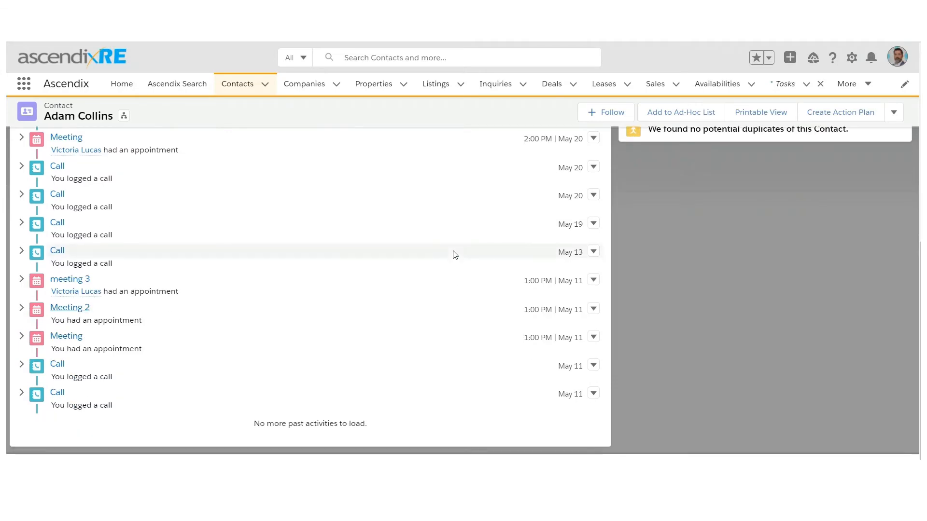
pyautogui.scroll(3)
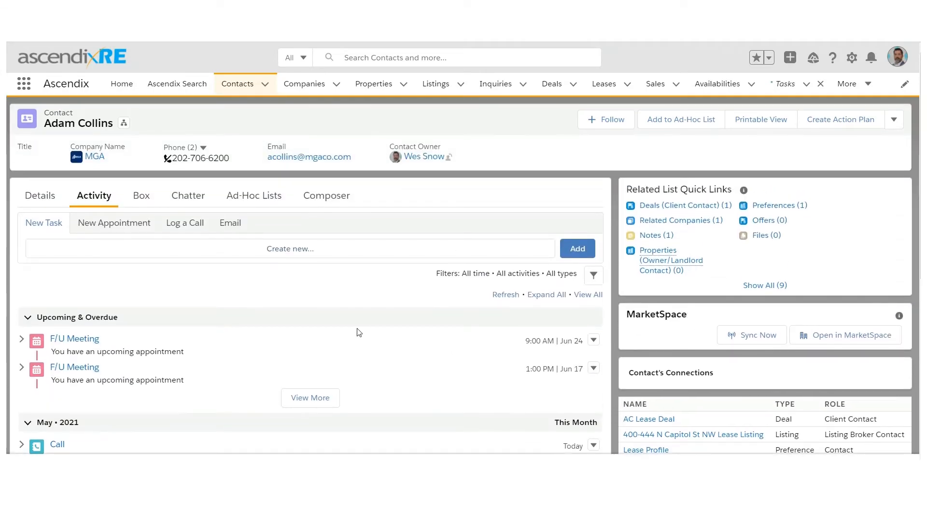
pyautogui.moveTo(58, 127)
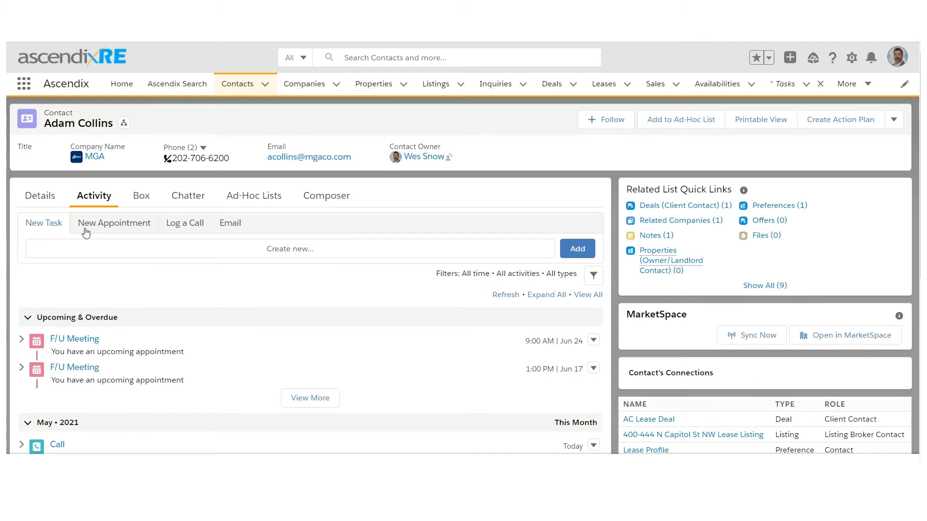
pyautogui.scroll(-3)
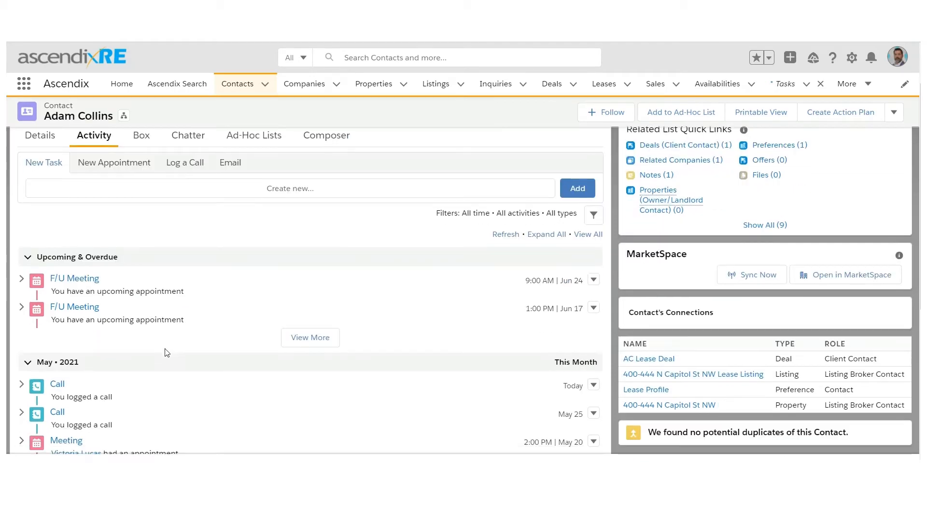
pyautogui.scroll(3)
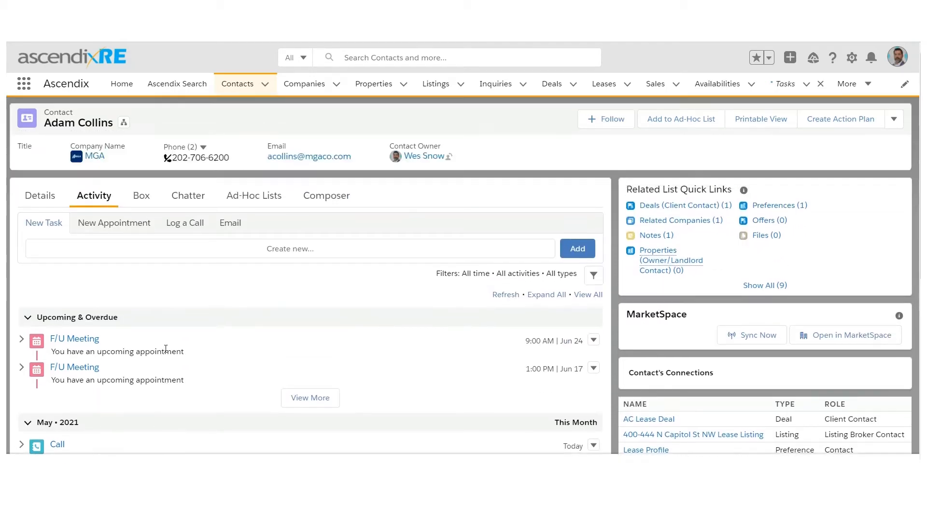
pyautogui.moveTo(165, 285)
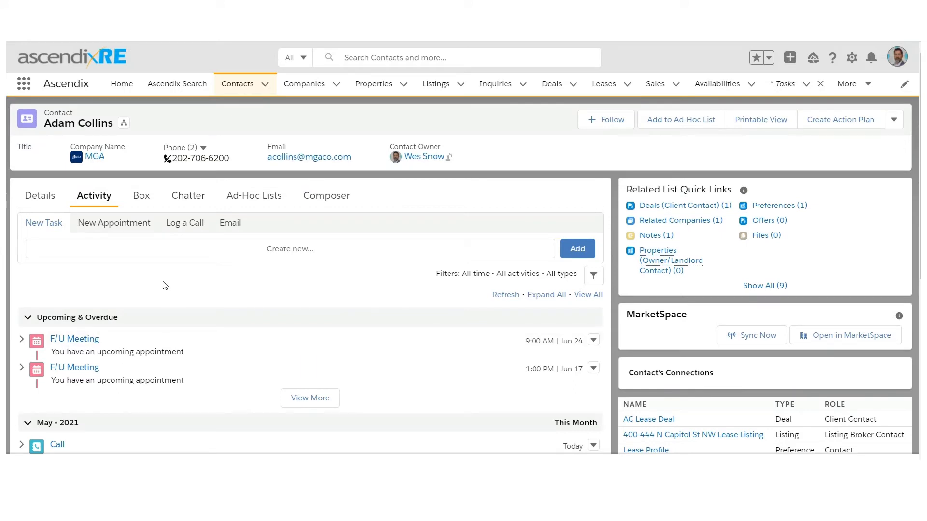
pyautogui.moveTo(96, 238)
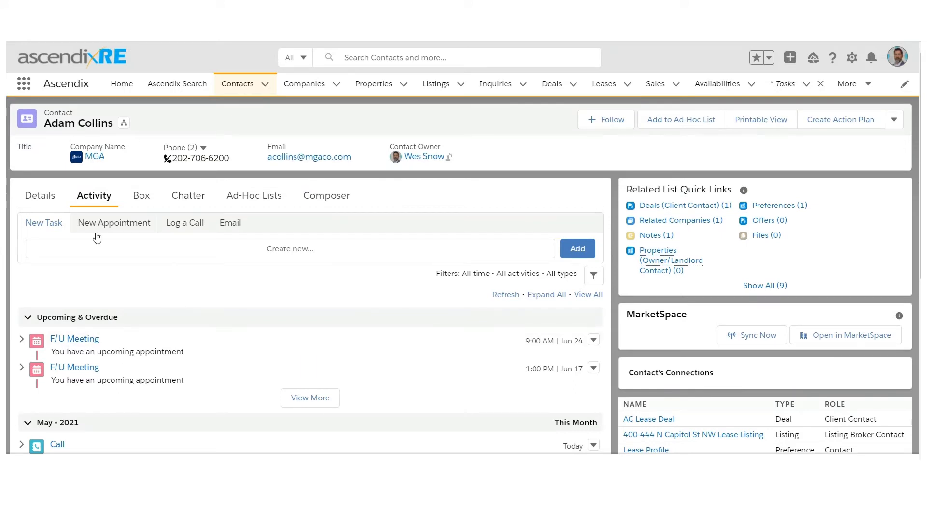
pyautogui.moveTo(36, 333)
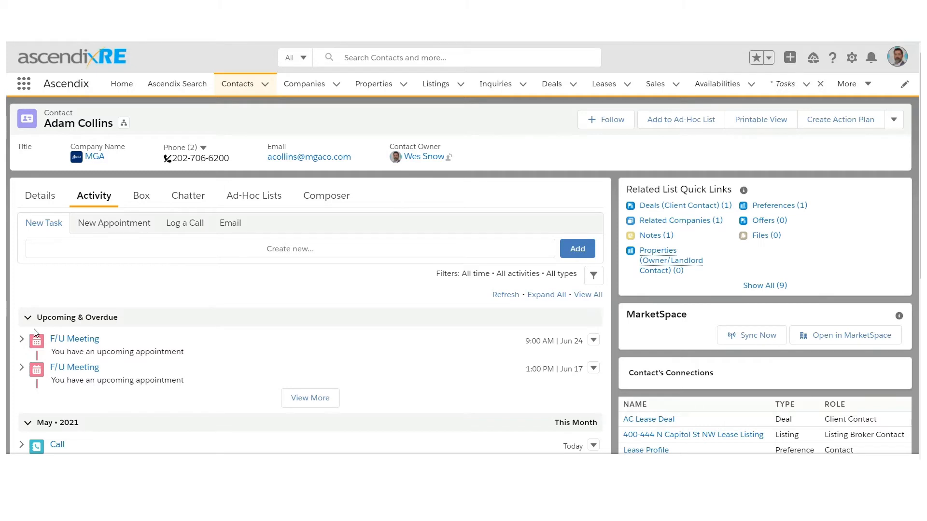
pyautogui.moveTo(254, 196)
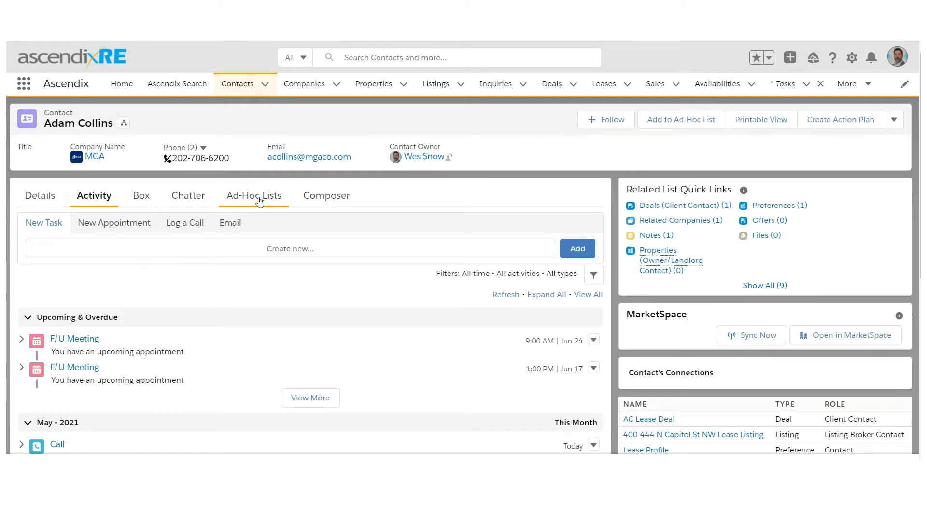
pyautogui.click(253, 195)
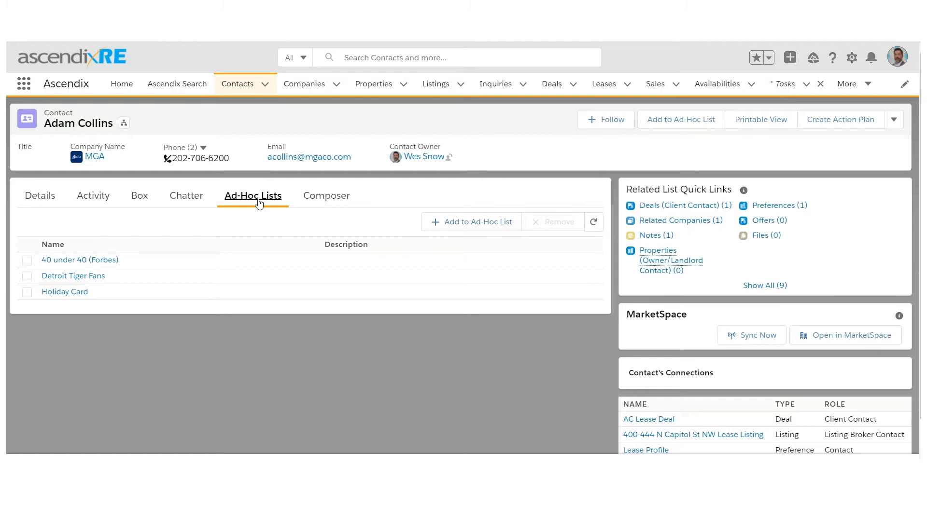
pyautogui.moveTo(75, 304)
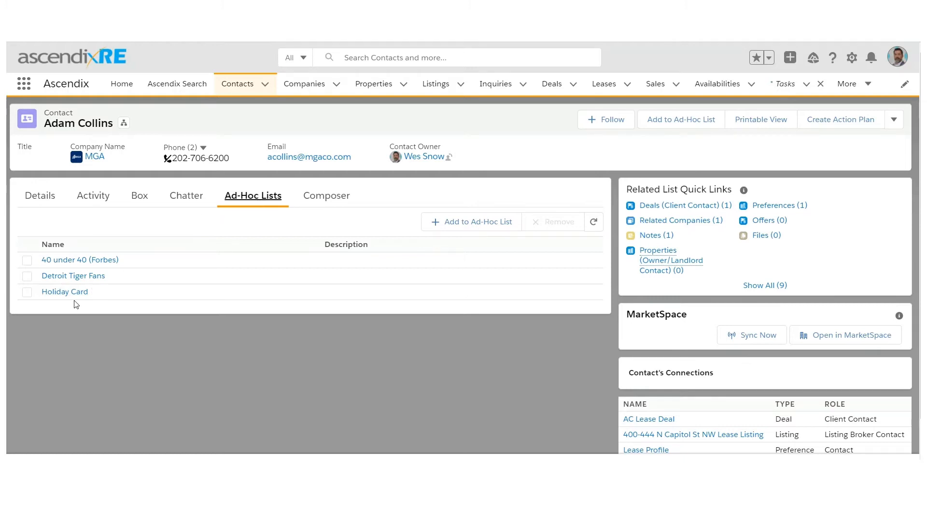
pyautogui.moveTo(109, 281)
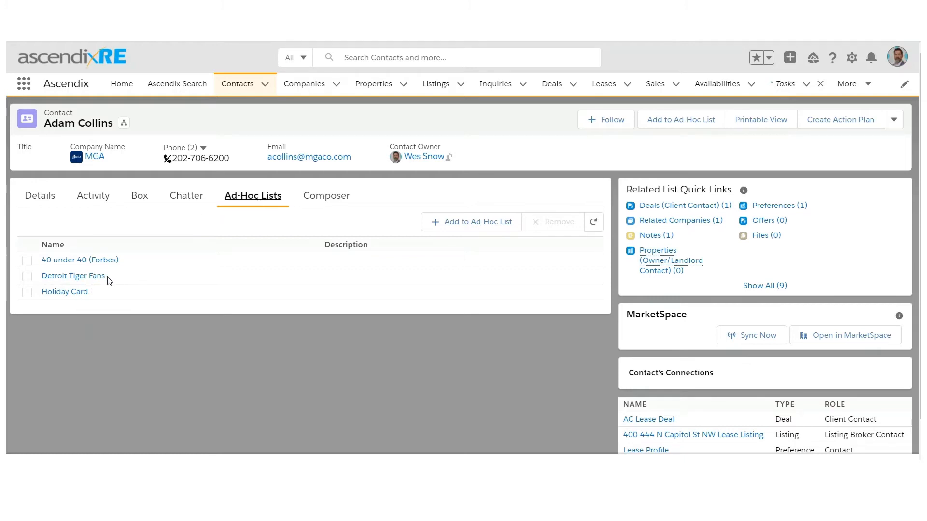
pyautogui.moveTo(359, 237)
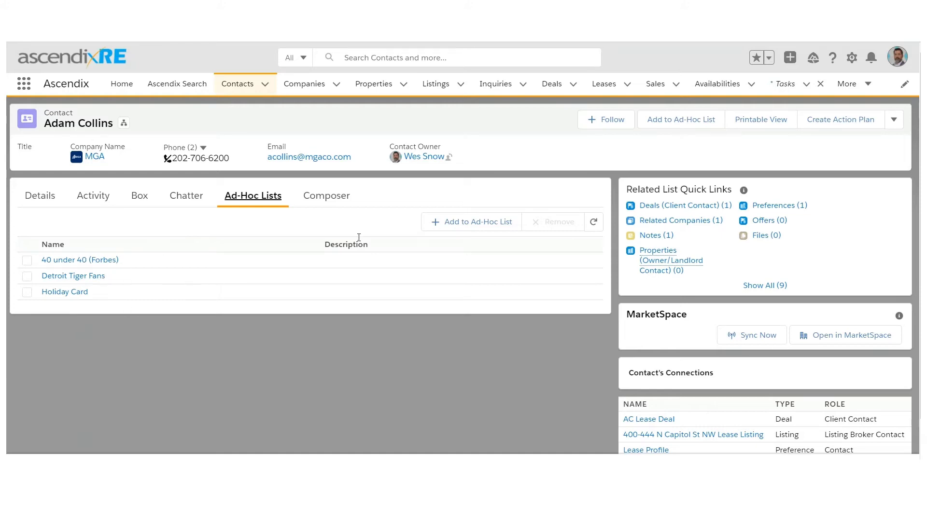
pyautogui.moveTo(478, 222)
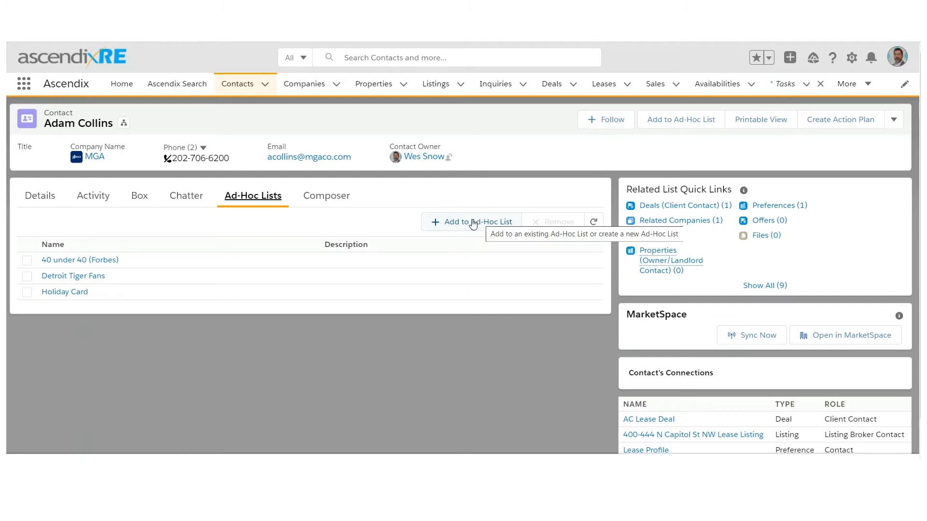
pyautogui.click(478, 222)
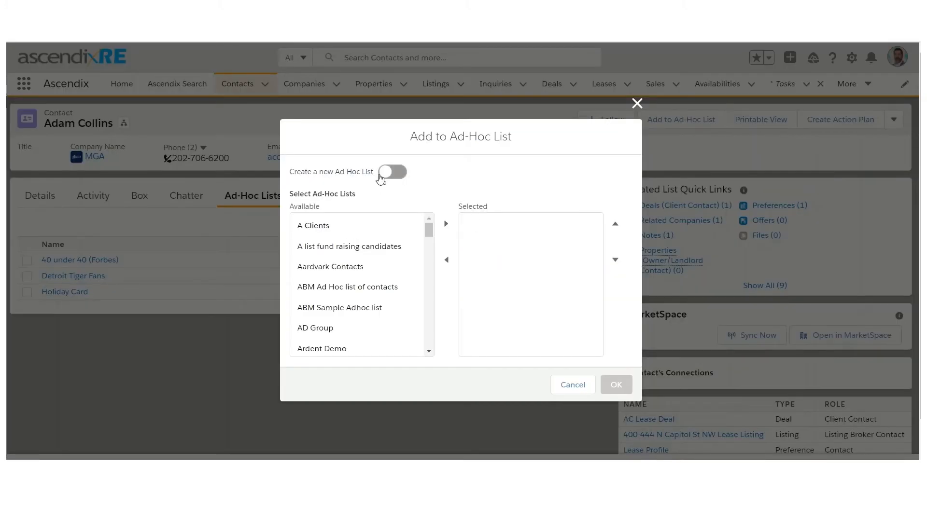
pyautogui.click(392, 172)
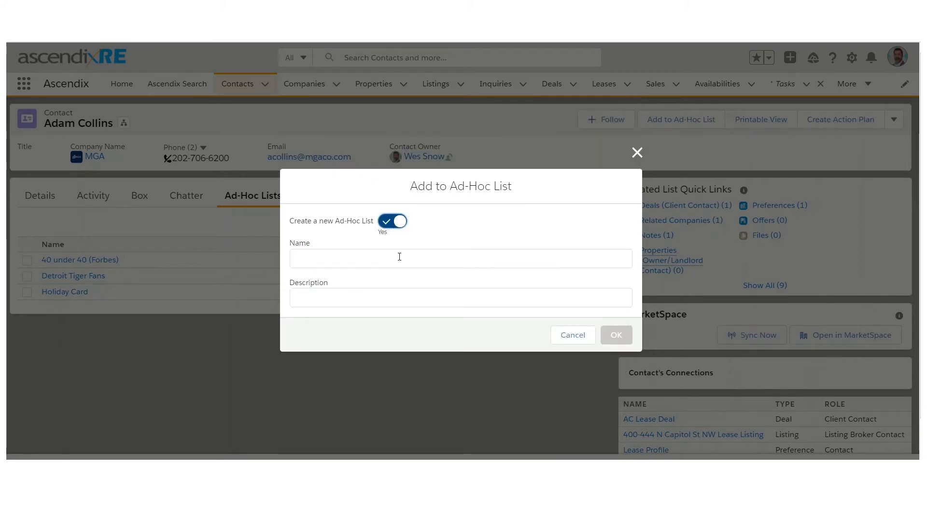
pyautogui.click(392, 221)
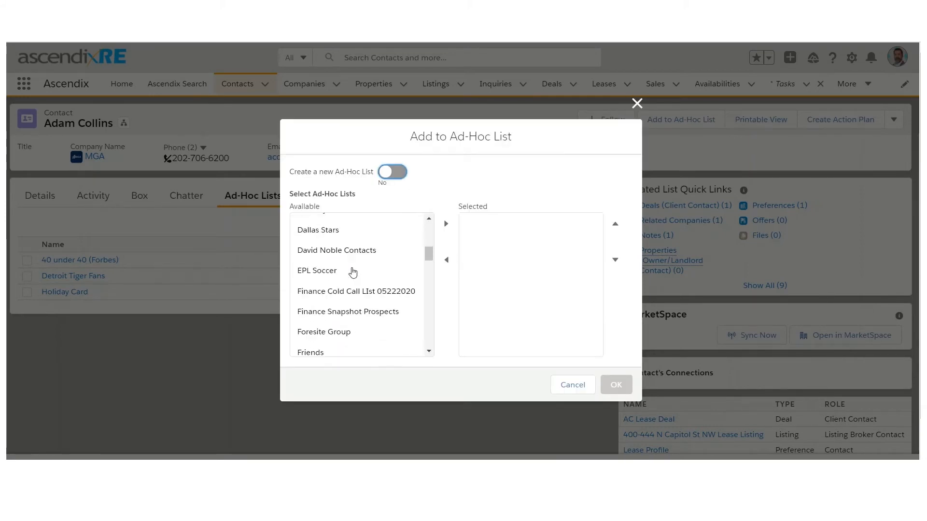
pyautogui.scroll(-3)
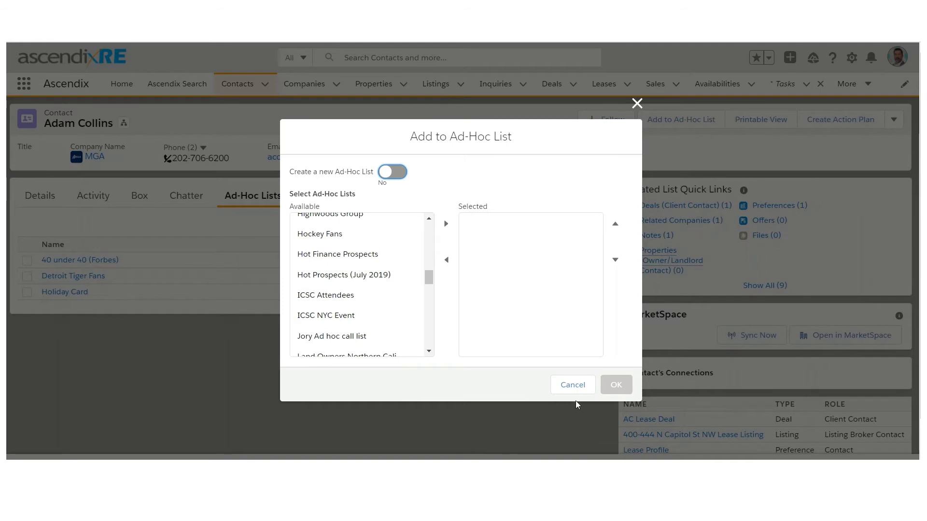
pyautogui.click(572, 385)
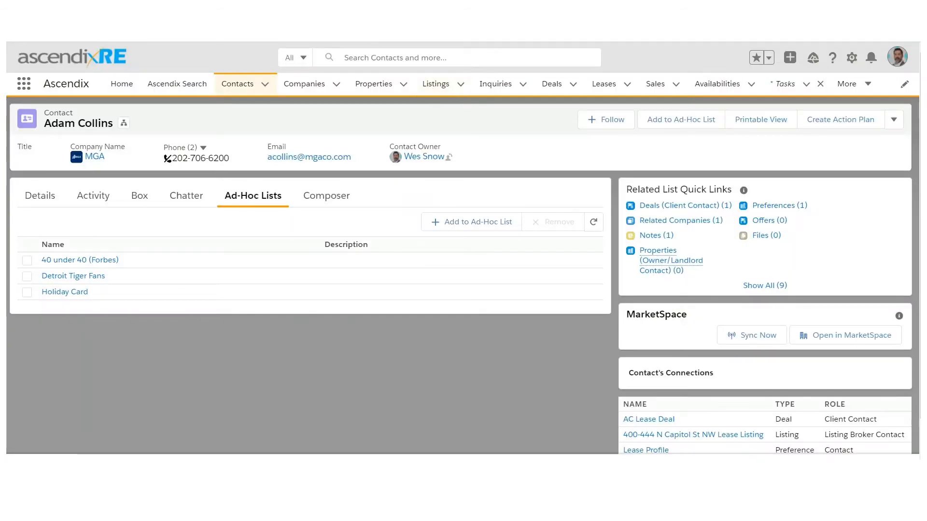
pyautogui.click(41, 196)
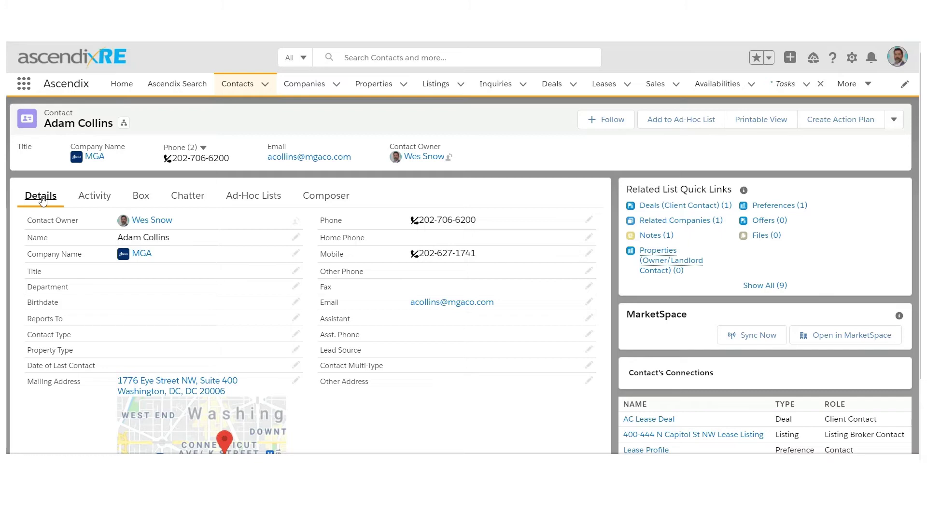
pyautogui.moveTo(94, 196)
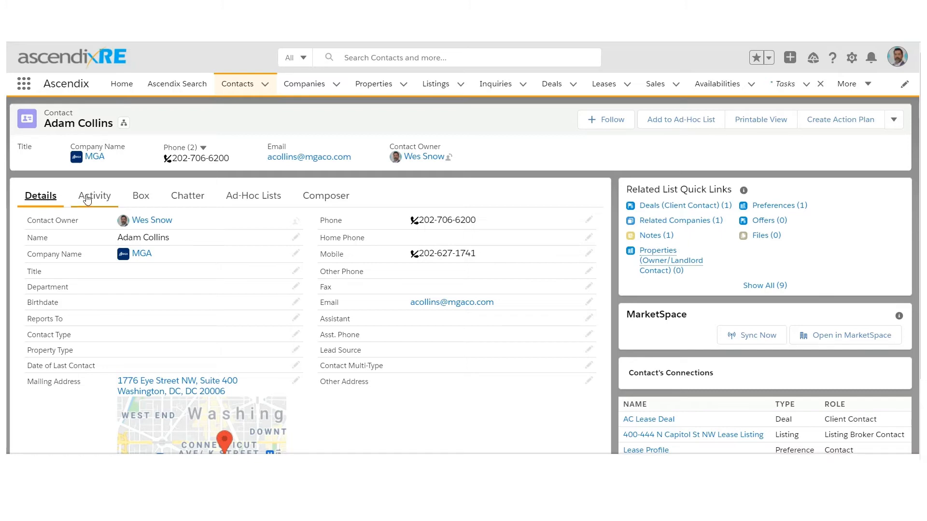
pyautogui.moveTo(549, 152)
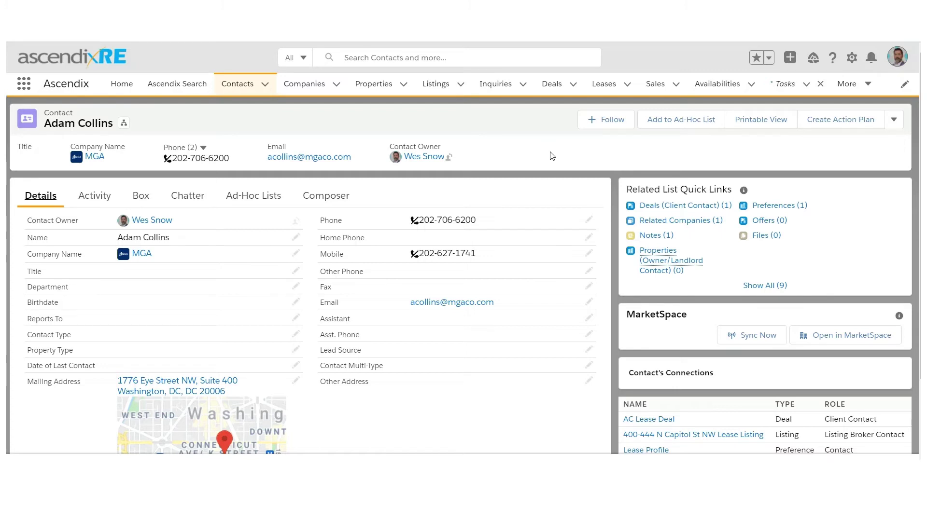
pyautogui.moveTo(172, 167)
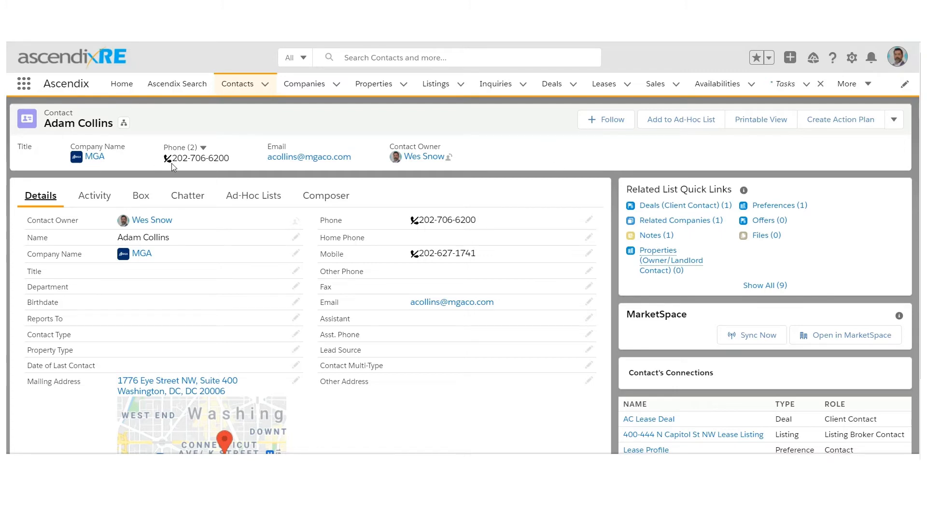
pyautogui.moveTo(552, 190)
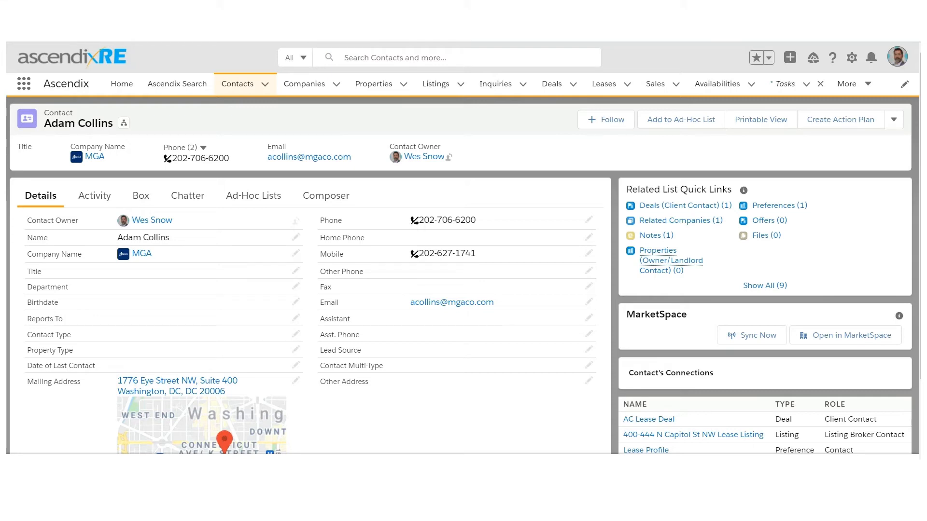
pyautogui.moveTo(759, 313)
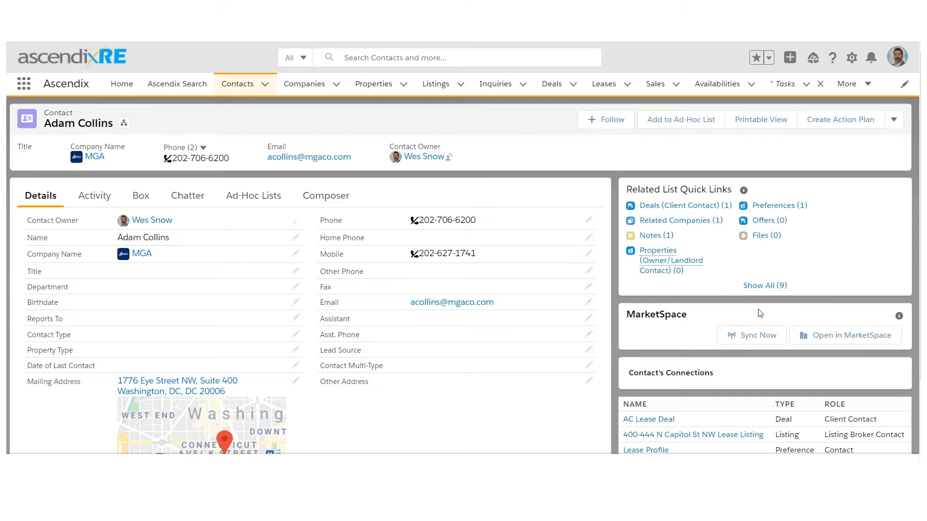
pyautogui.moveTo(640, 193)
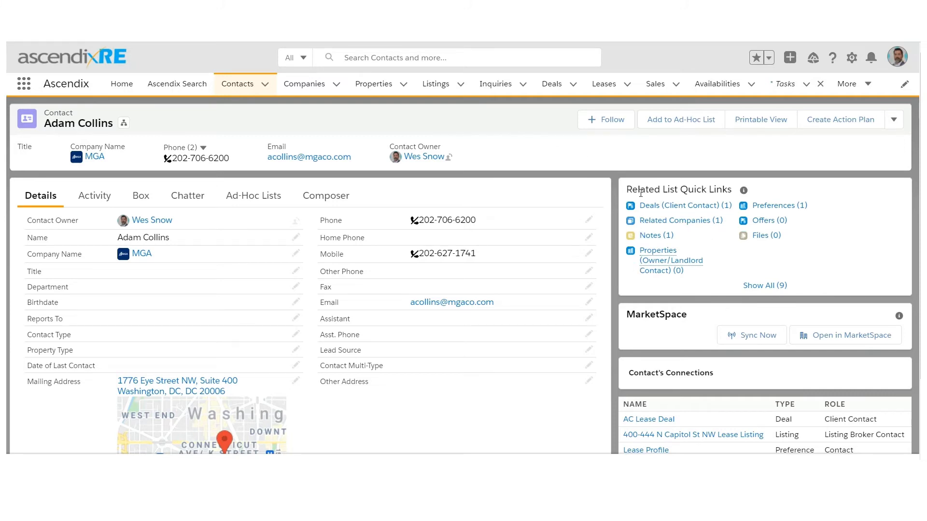
pyautogui.click(657, 250)
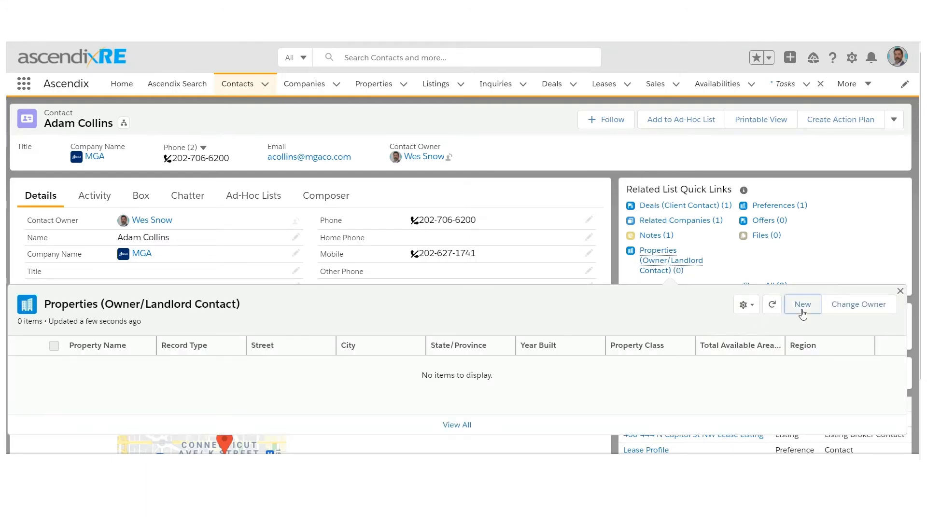
pyautogui.click(802, 304)
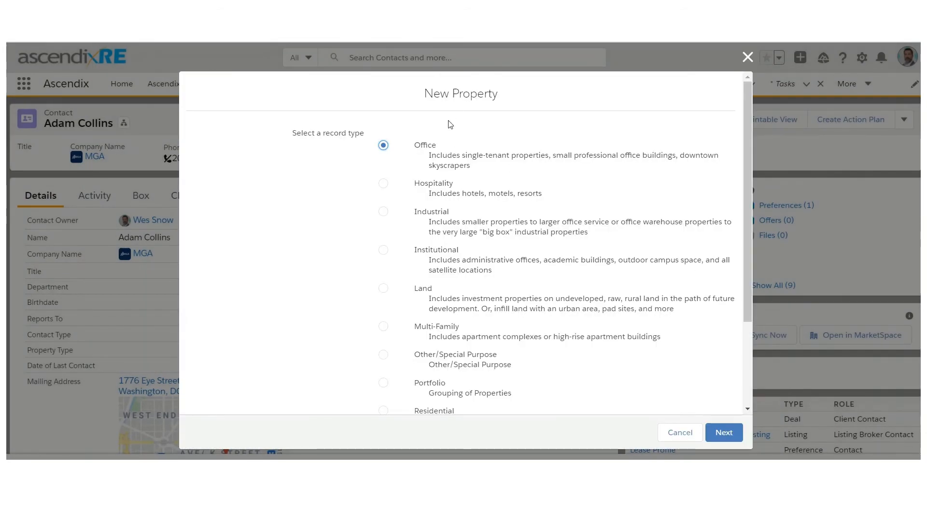
pyautogui.click(723, 433)
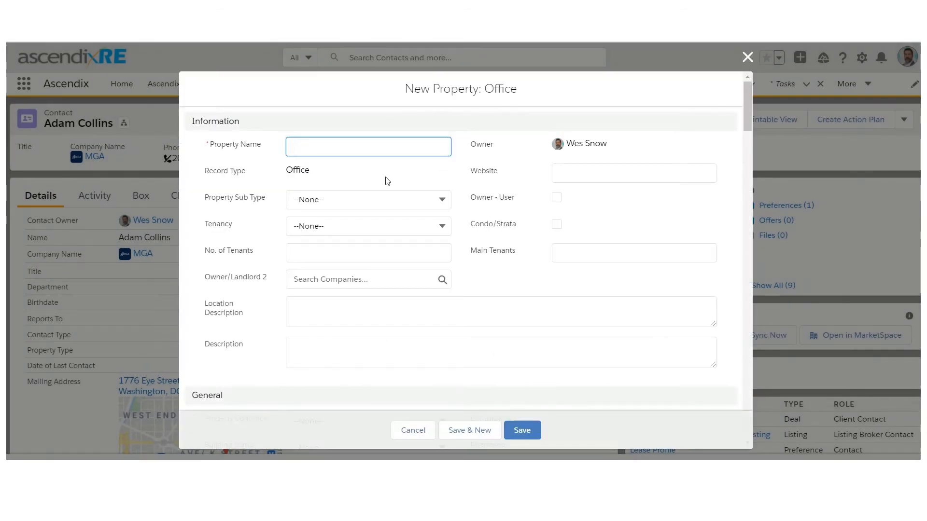
pyautogui.write('Merit')
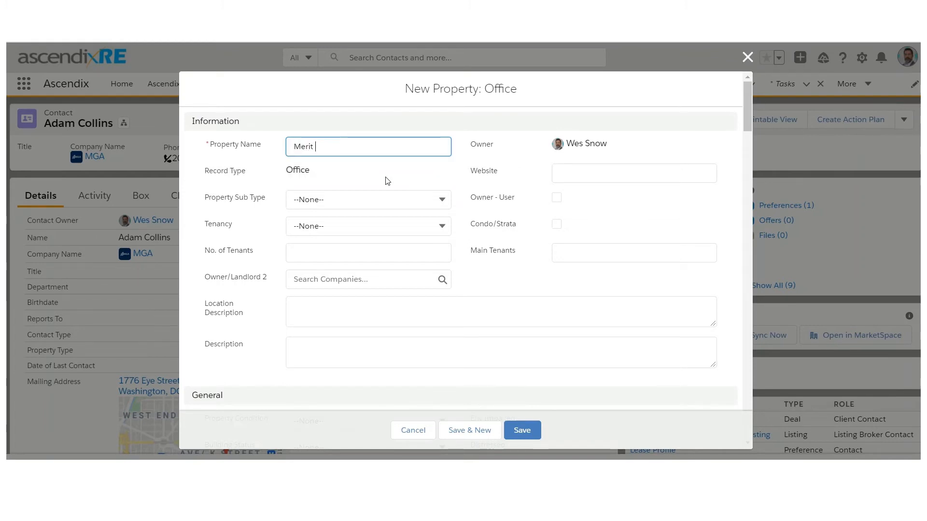
pyautogui.write('Tower II')
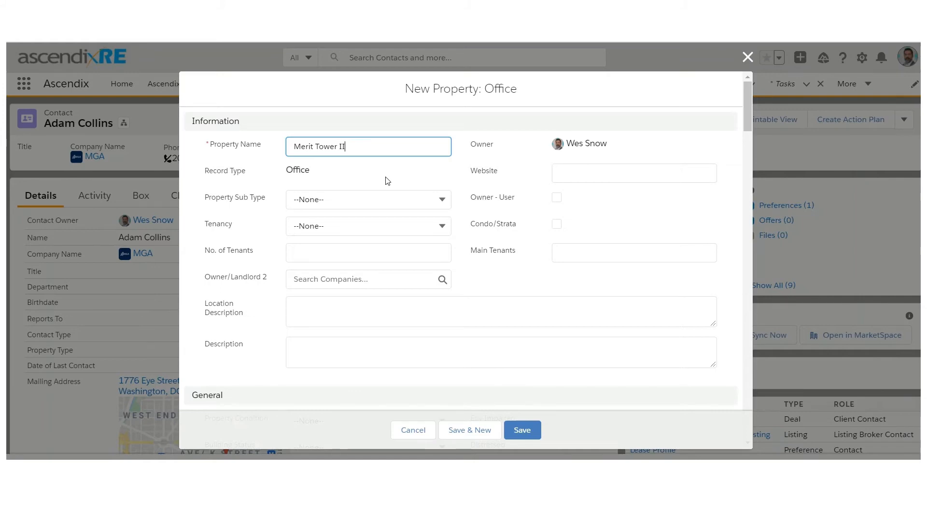
pyautogui.scroll(-3)
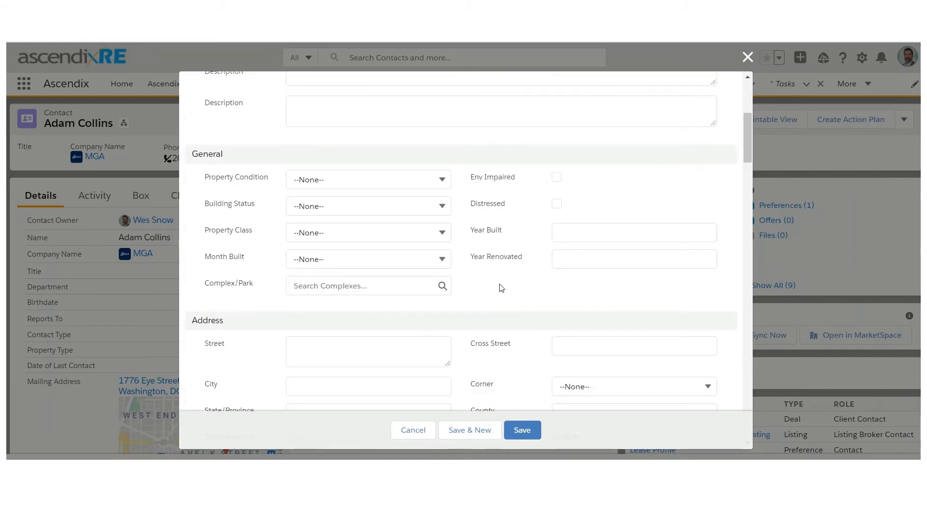
pyautogui.scroll(-3)
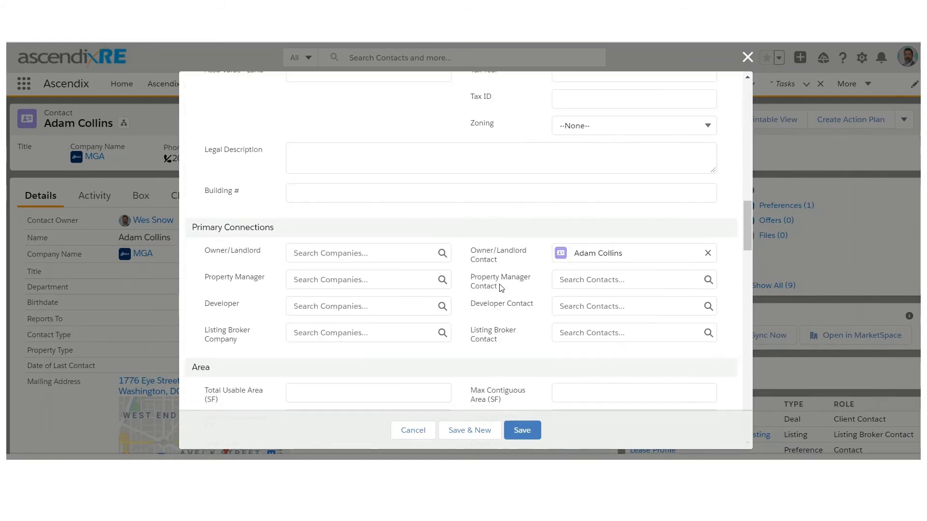
pyautogui.moveTo(589, 273)
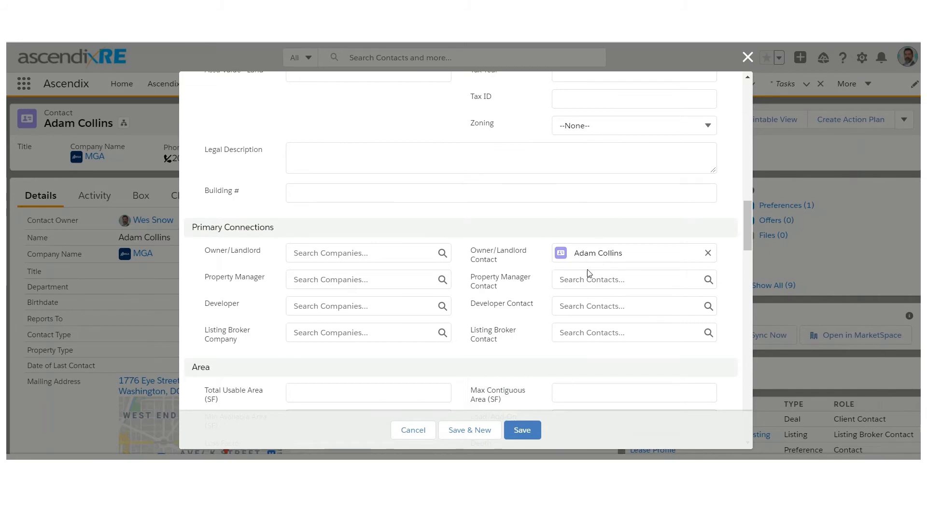
pyautogui.moveTo(417, 215)
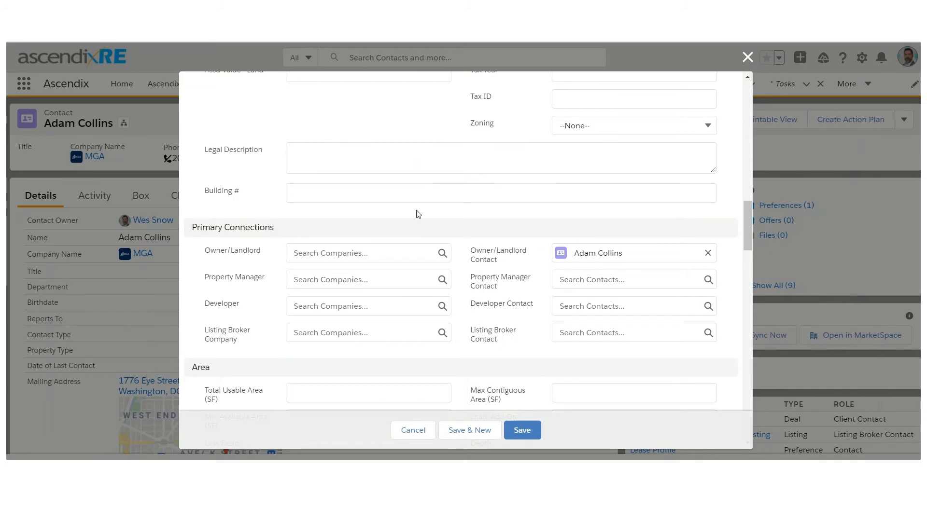
pyautogui.moveTo(515, 418)
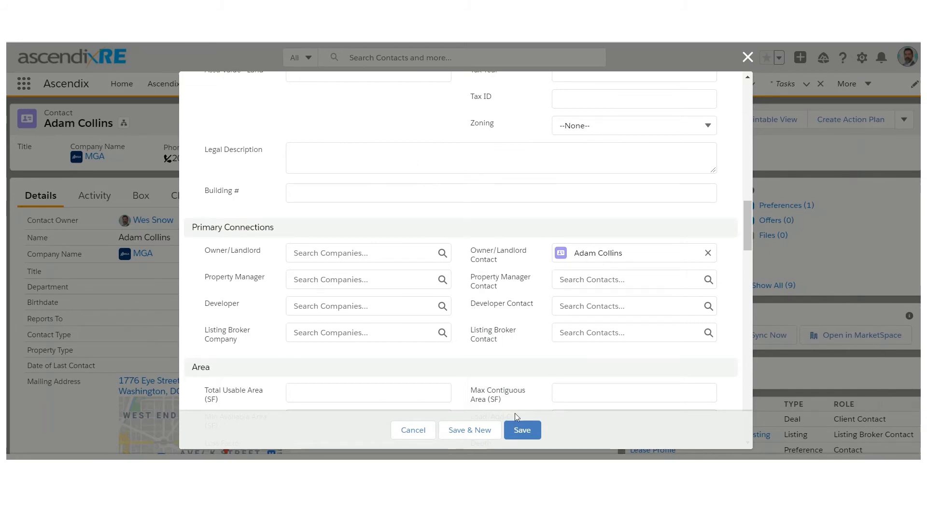
pyautogui.click(521, 430)
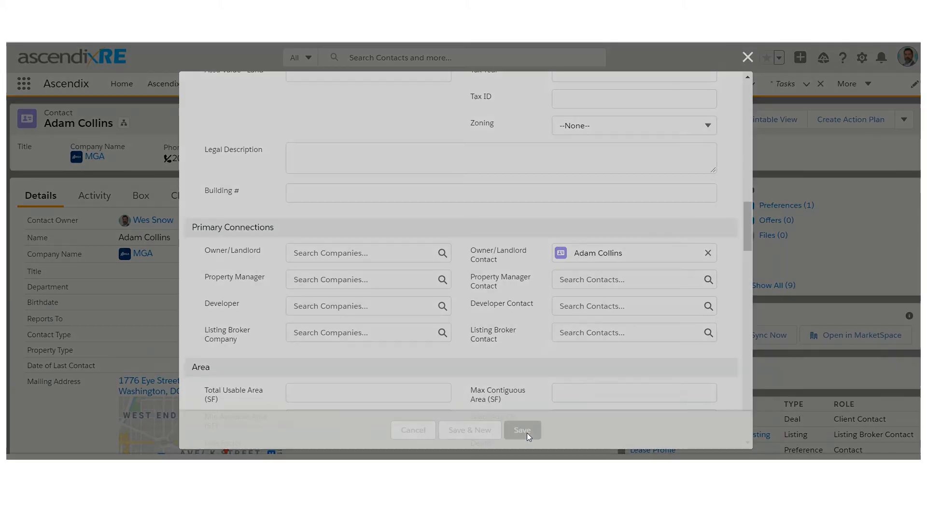
pyautogui.click(521, 430)
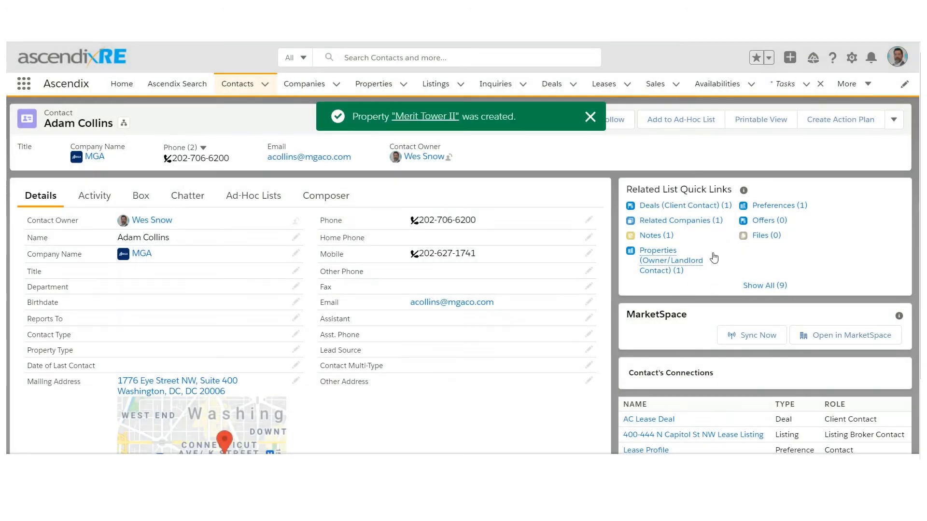
pyautogui.click(658, 259)
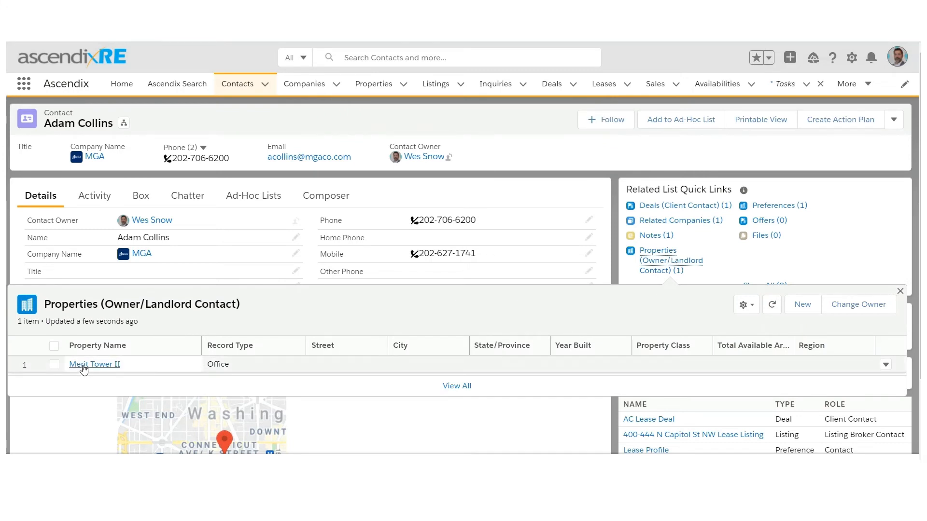
pyautogui.click(94, 364)
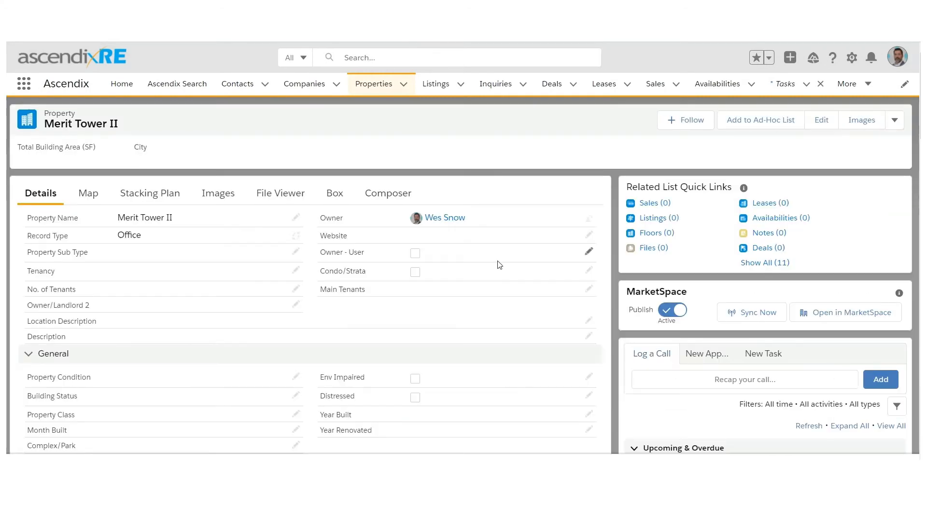
pyautogui.scroll(-3)
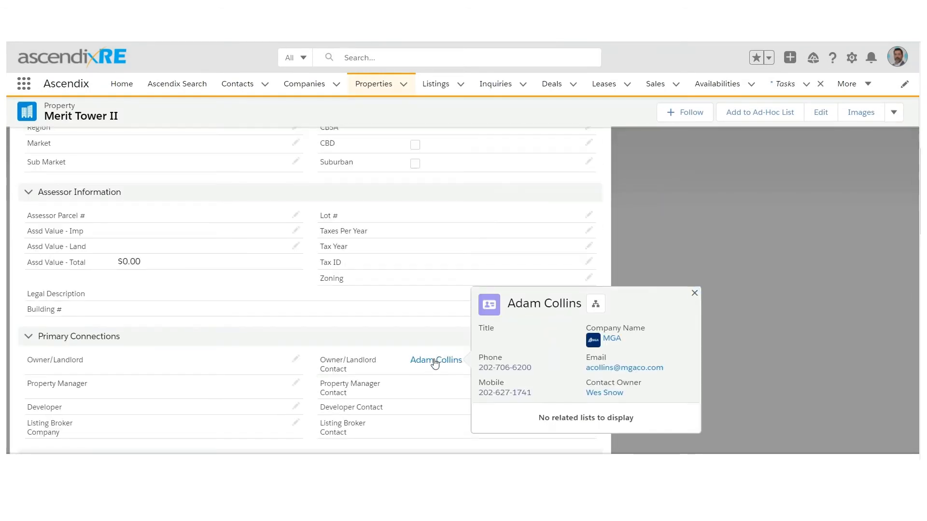
pyautogui.click(435, 360)
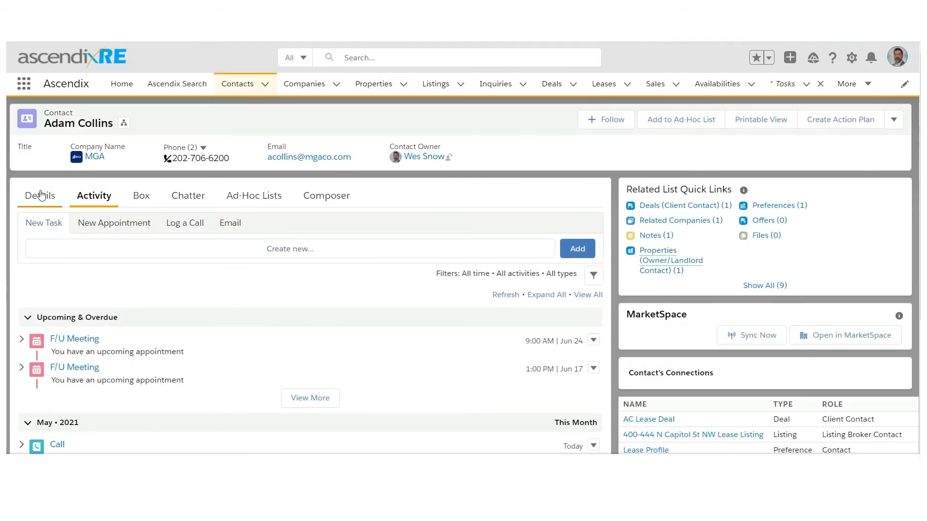
pyautogui.click(39, 196)
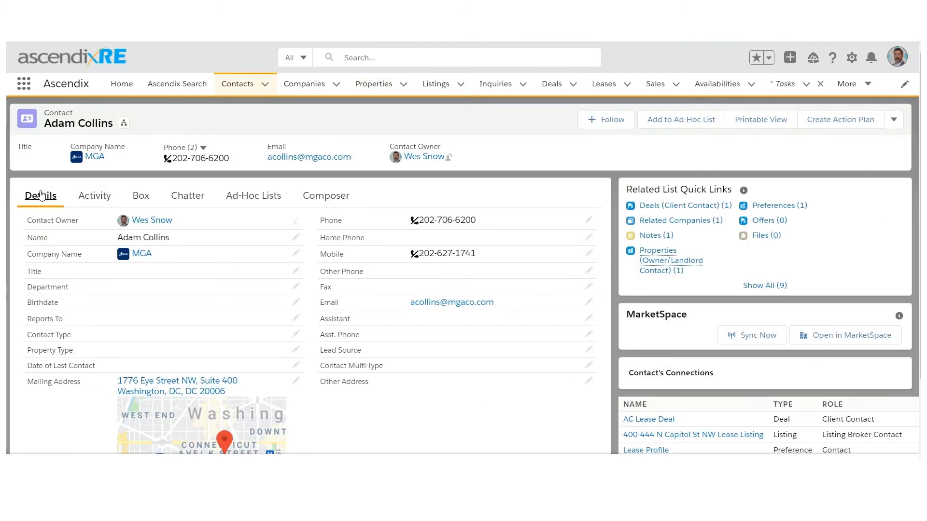
pyautogui.moveTo(406, 371)
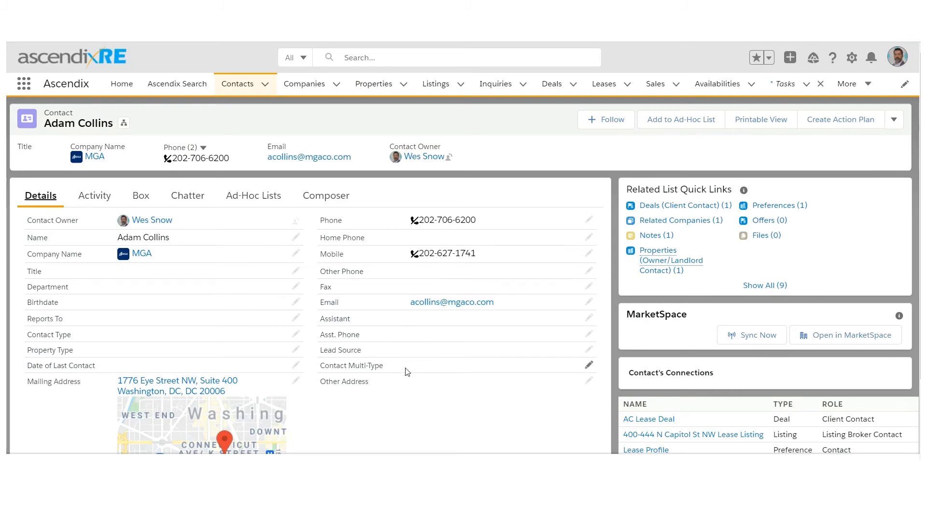
pyautogui.moveTo(140, 195)
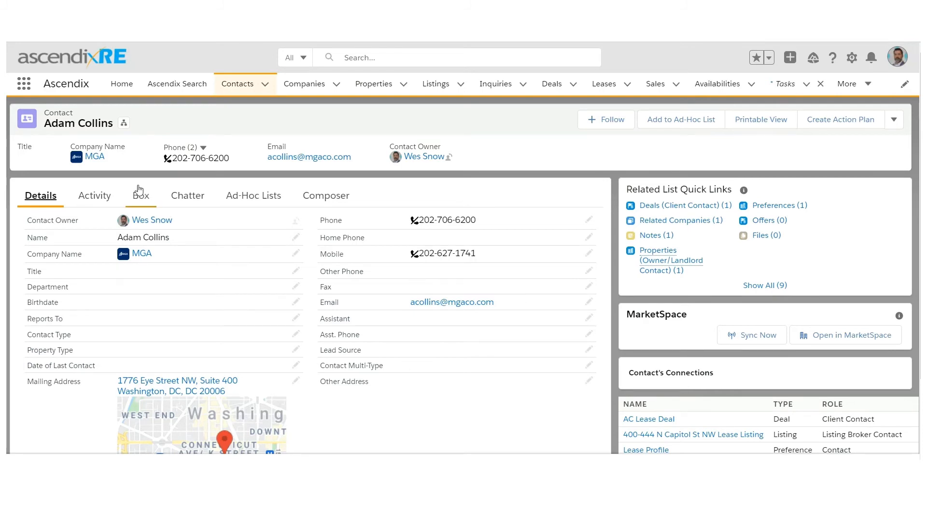
pyautogui.click(94, 196)
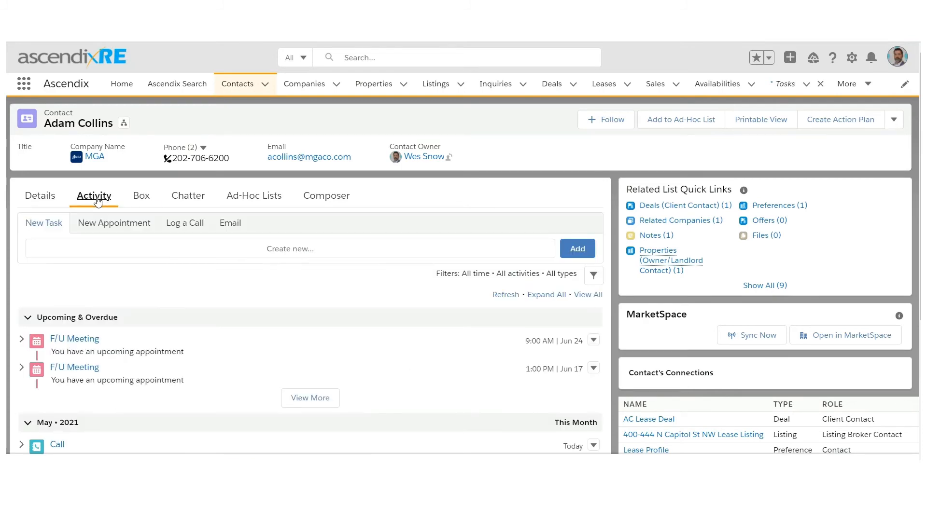
pyautogui.moveTo(248, 93)
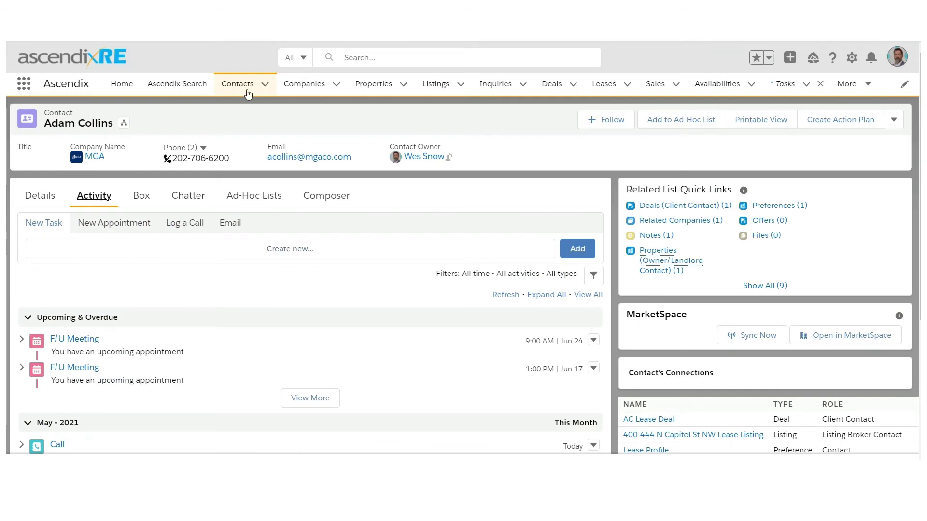
# Open the All Contacts list view from the Contacts navigation tab.
pyautogui.click(237, 83)
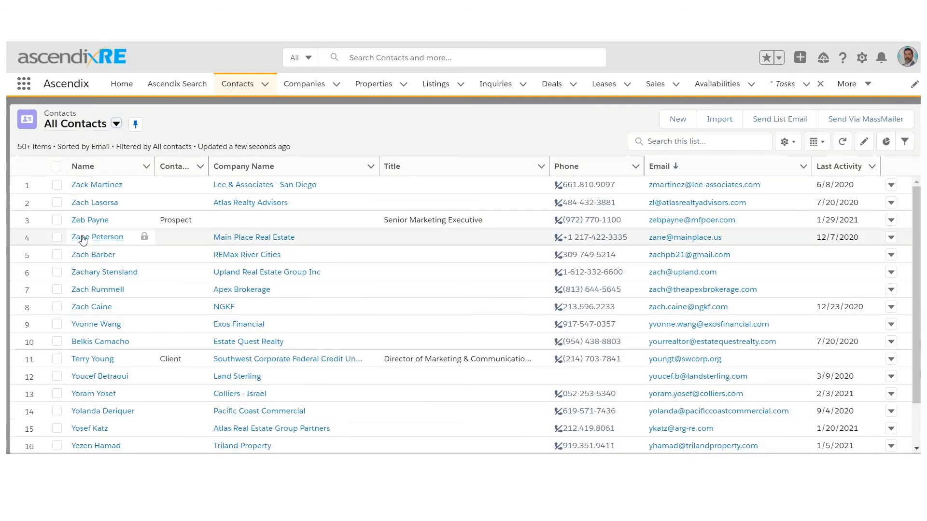
pyautogui.moveTo(861, 213)
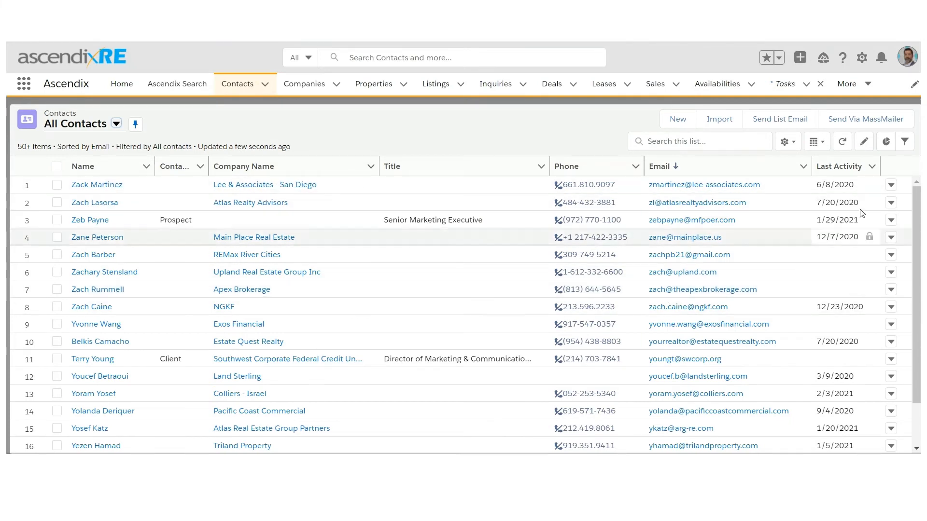
pyautogui.moveTo(837, 272)
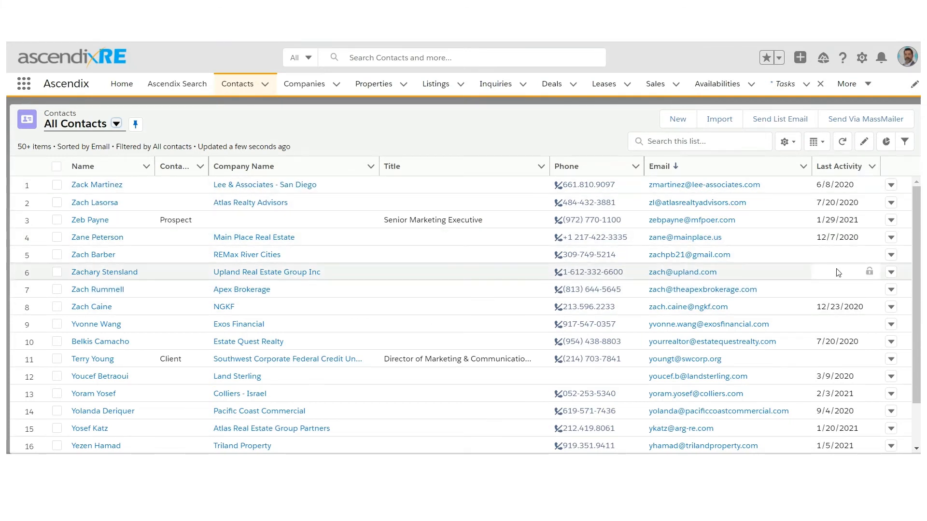
pyautogui.moveTo(849, 246)
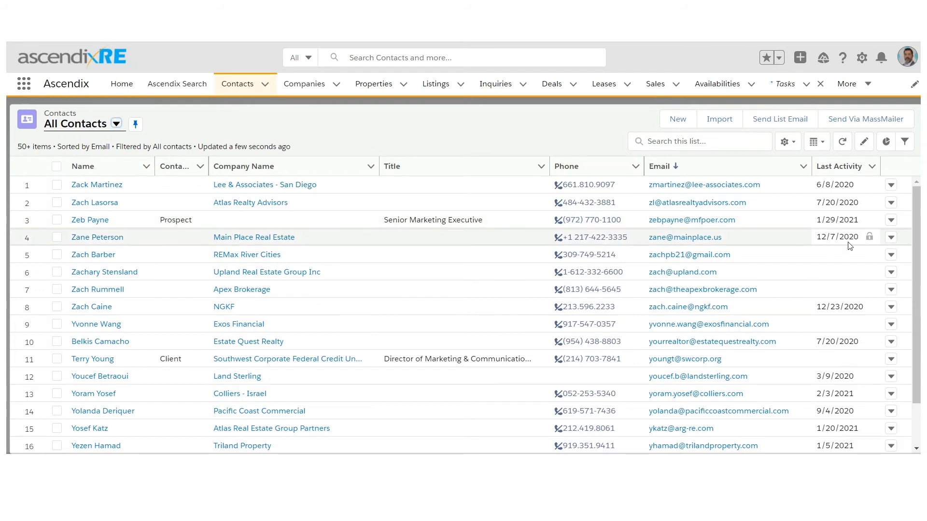
pyautogui.moveTo(846, 263)
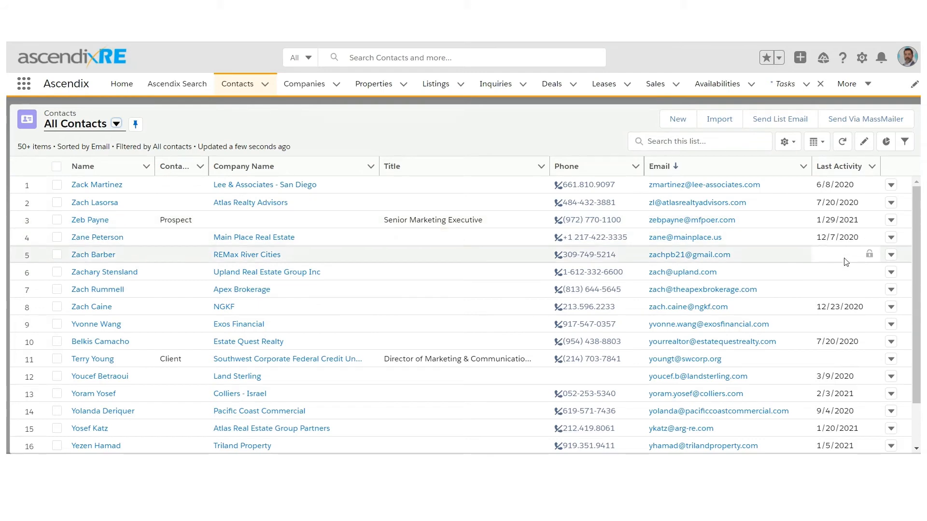
pyautogui.moveTo(785, 235)
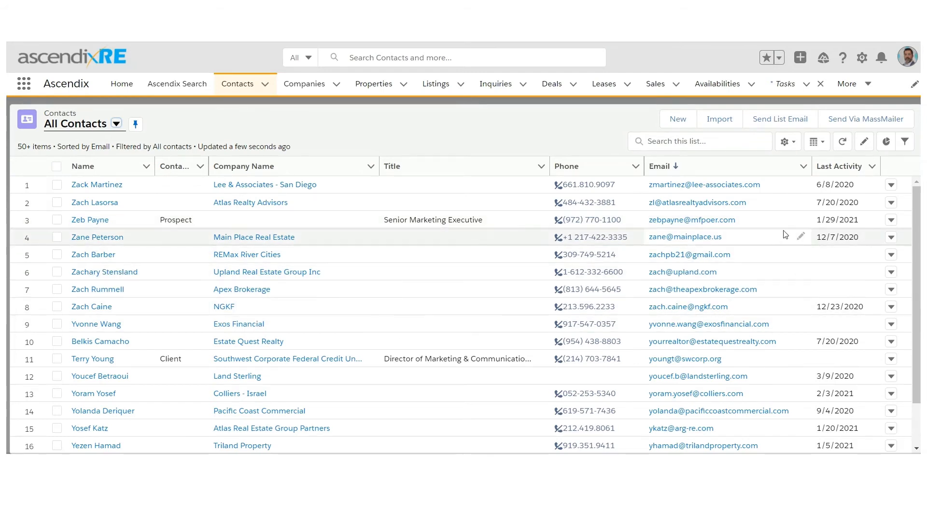
pyautogui.moveTo(846, 287)
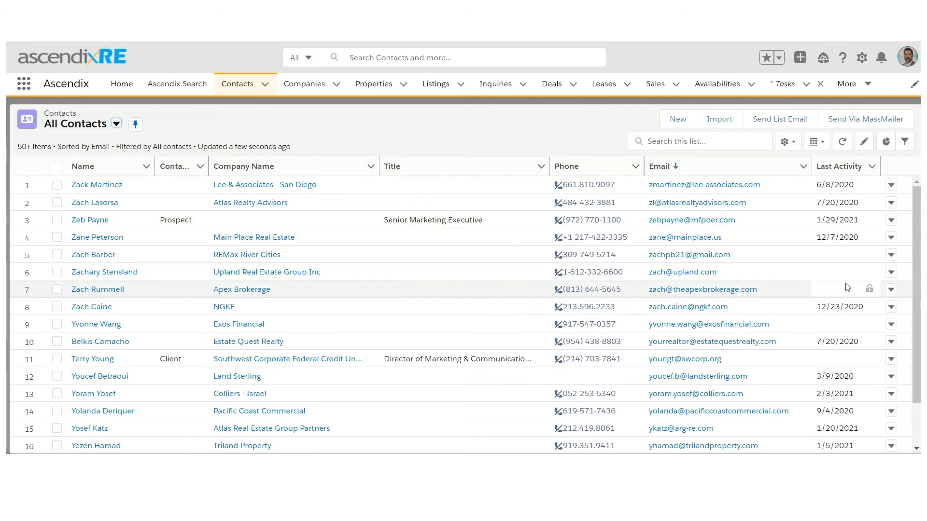
pyautogui.click(116, 124)
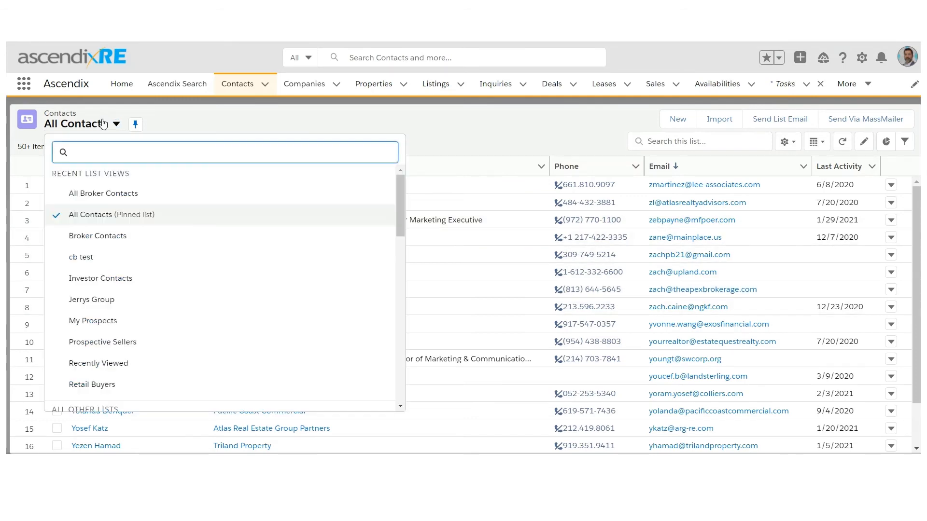
pyautogui.moveTo(99, 262)
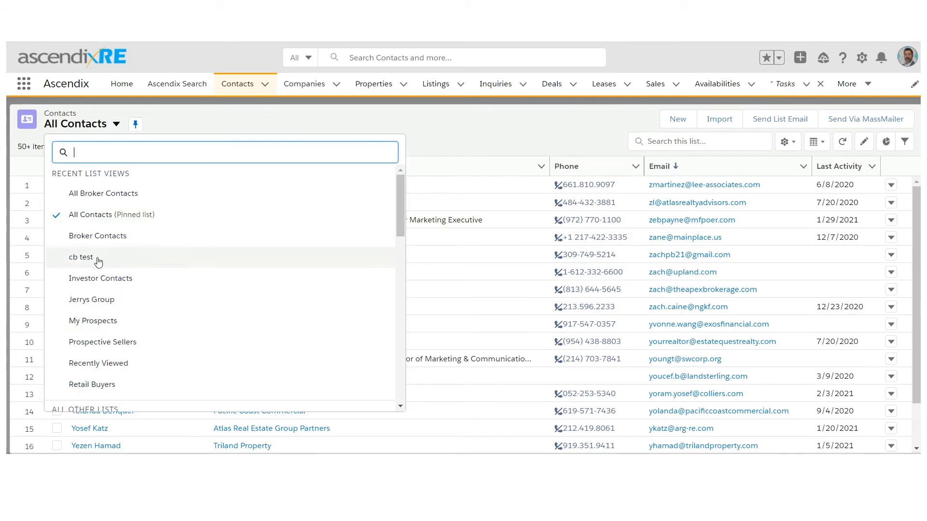
pyautogui.click(97, 236)
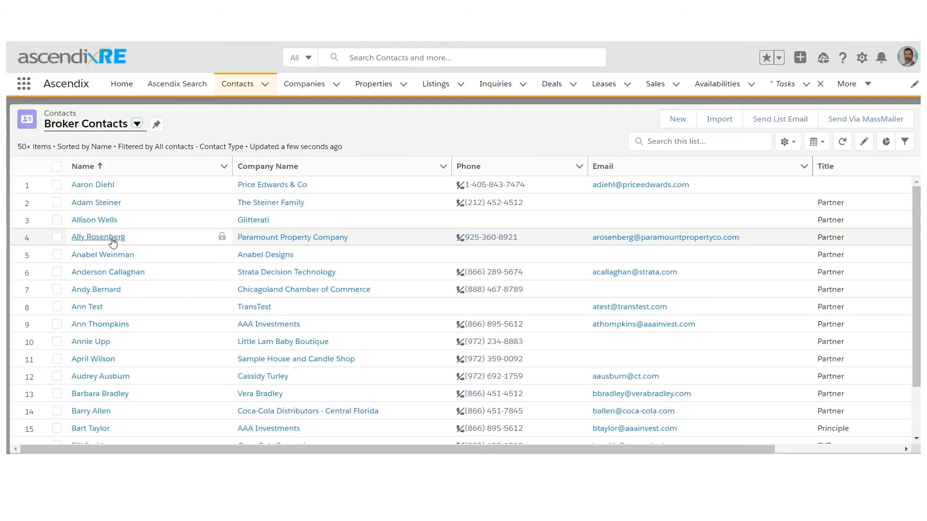
pyautogui.moveTo(130, 309)
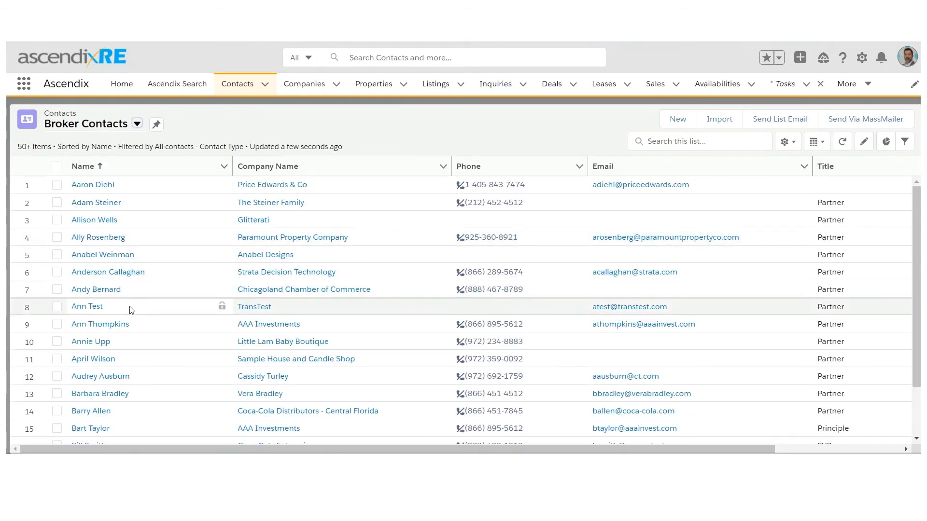
pyautogui.moveTo(95, 202)
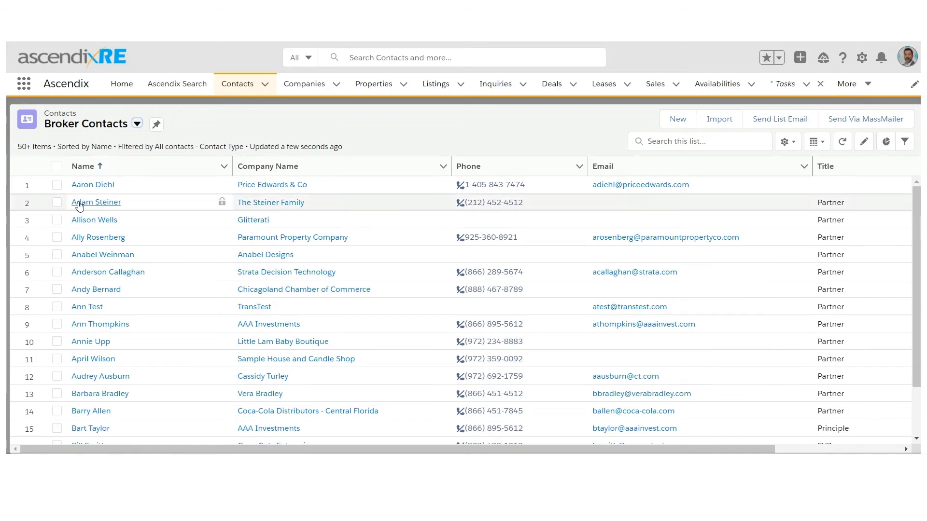
pyautogui.click(93, 184)
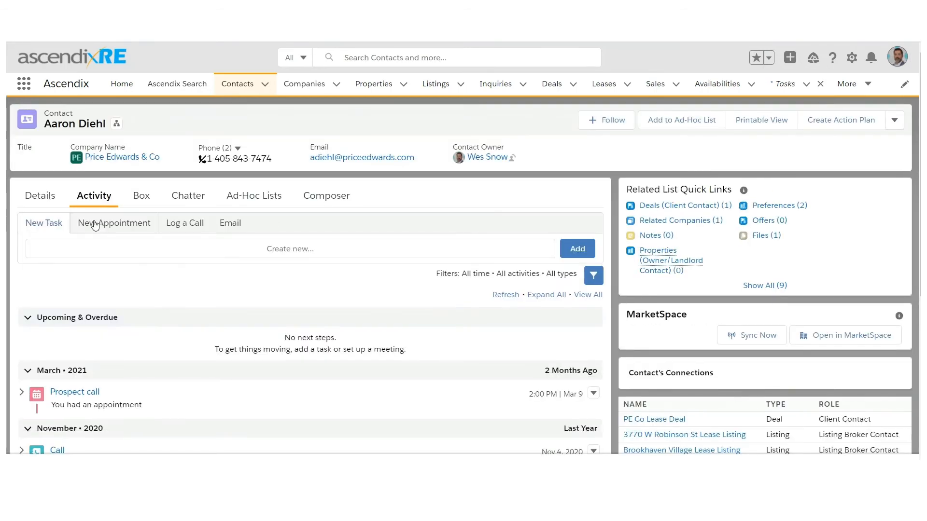
pyautogui.click(39, 196)
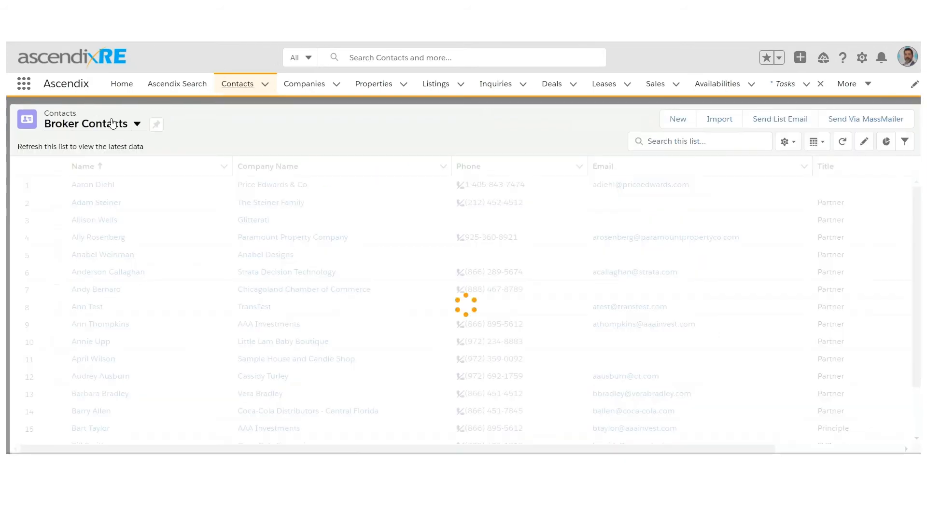
pyautogui.click(117, 125)
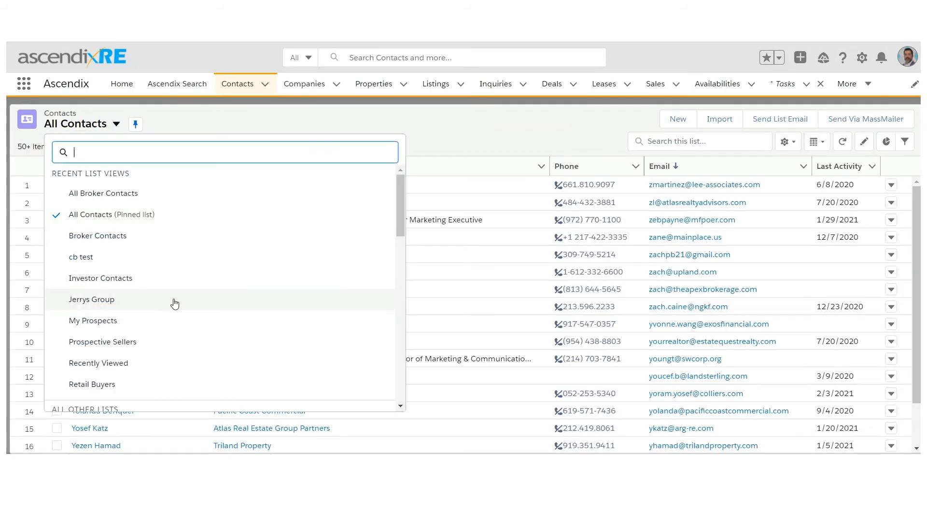
pyautogui.moveTo(238, 151)
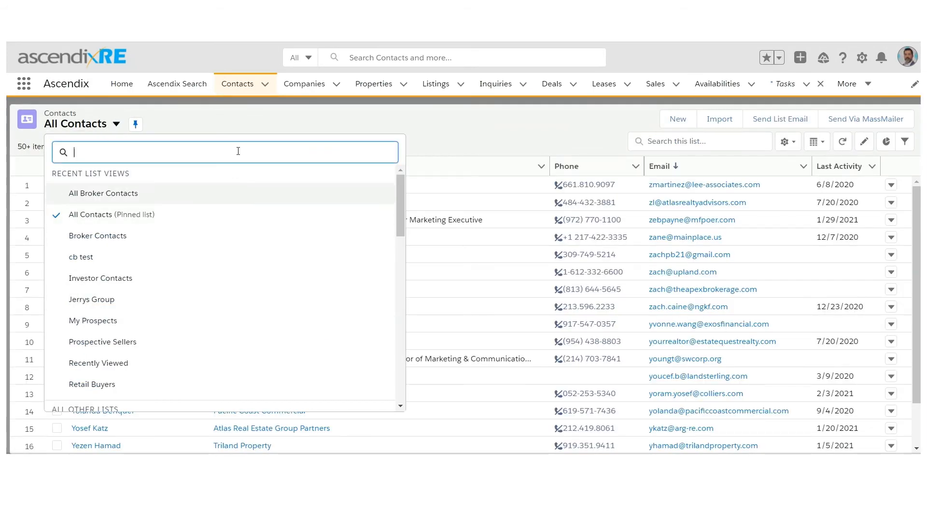
pyautogui.moveTo(190, 307)
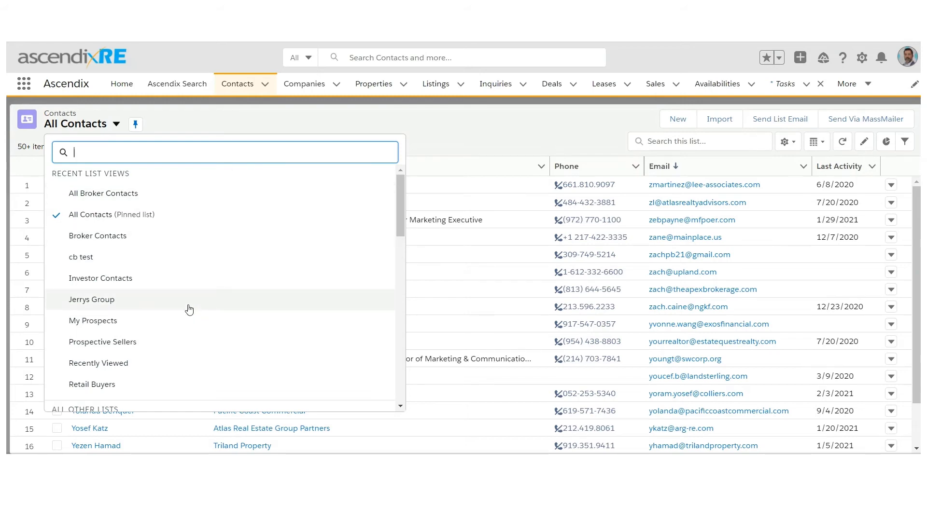
pyautogui.moveTo(172, 297)
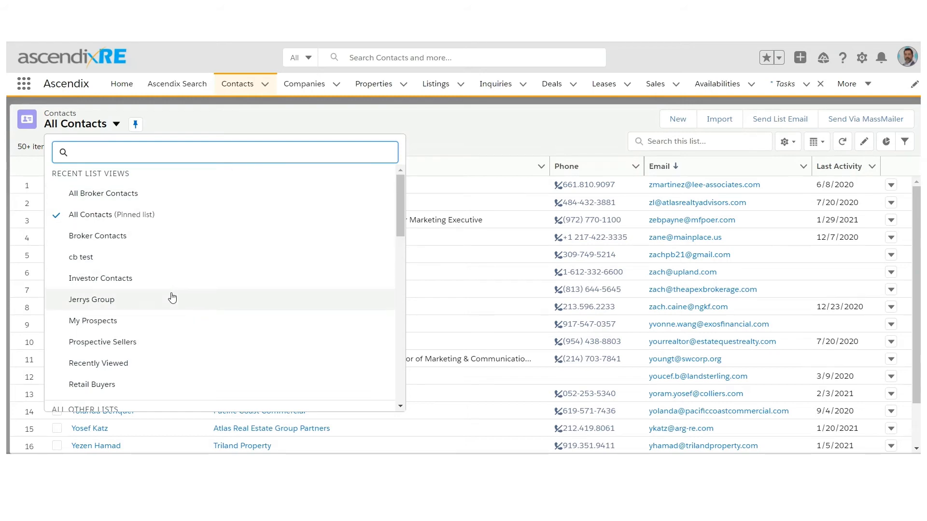
pyautogui.click(92, 321)
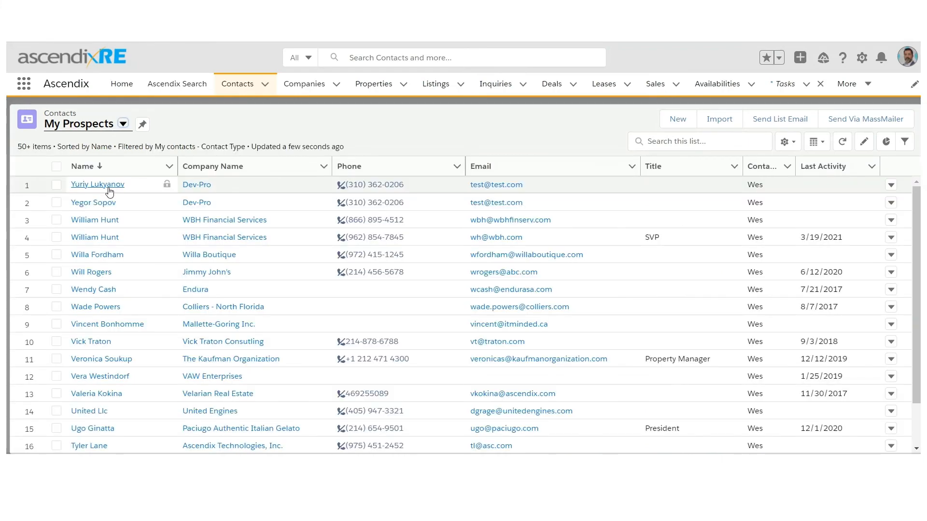
pyautogui.click(97, 184)
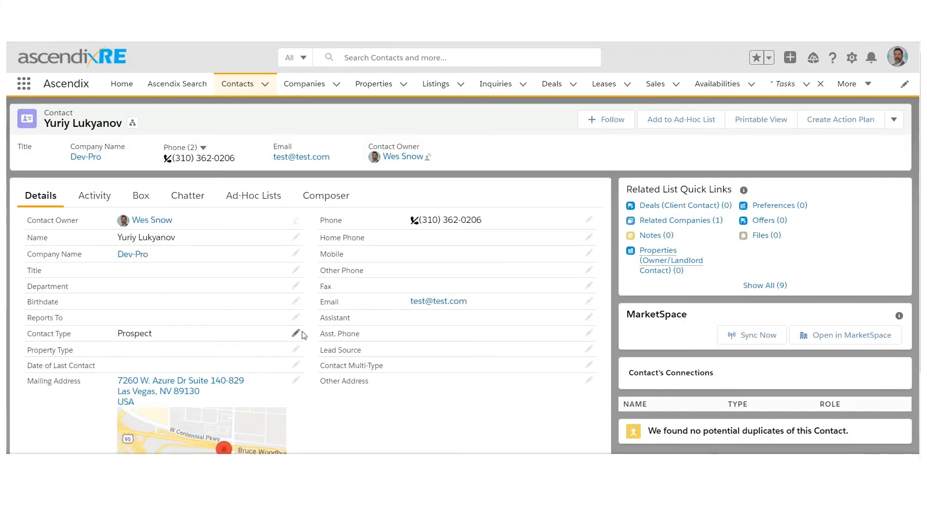
pyautogui.click(296, 333)
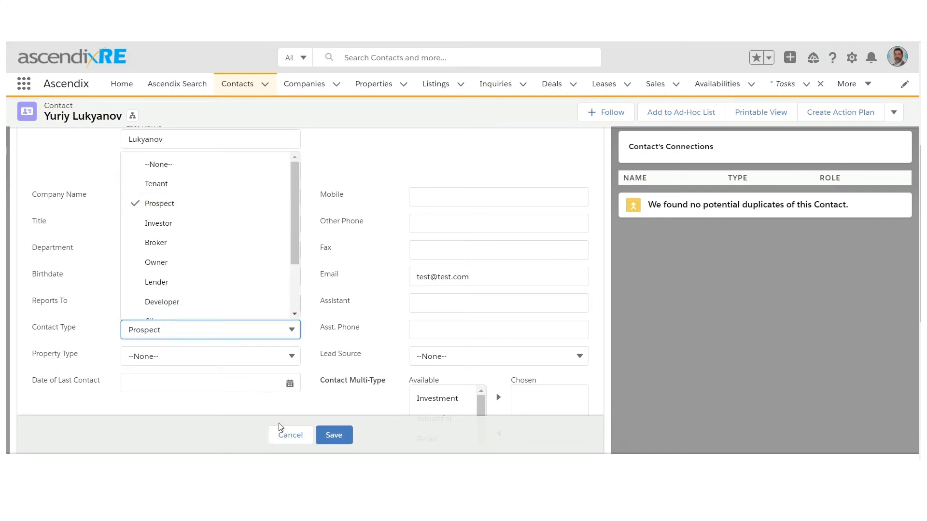
pyautogui.click(333, 435)
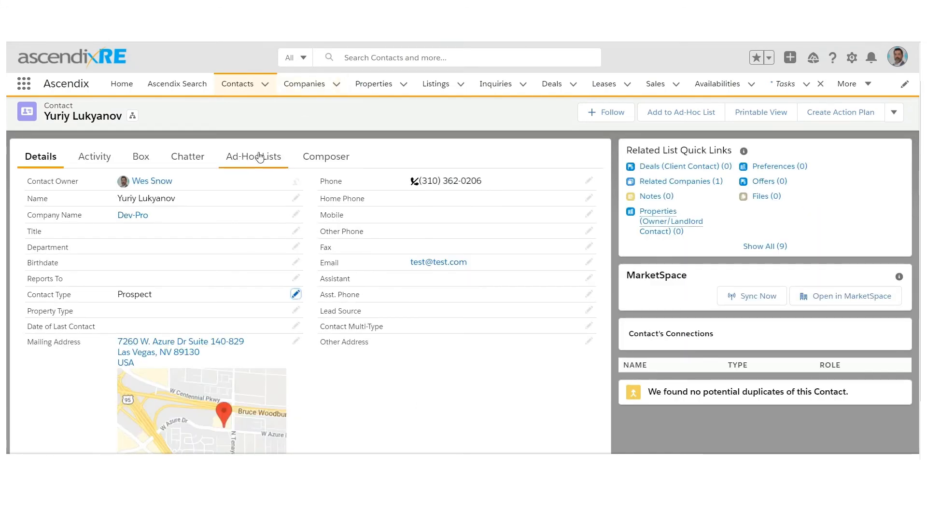
pyautogui.click(252, 156)
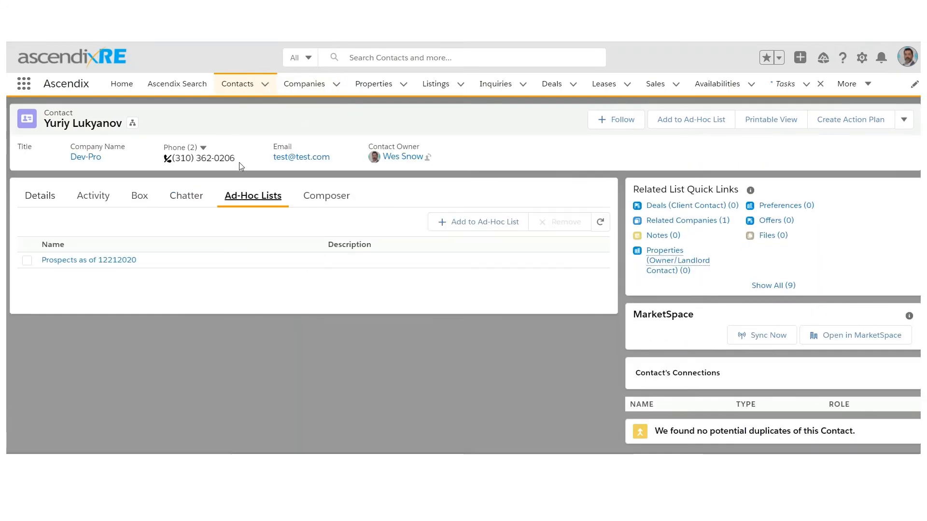
pyautogui.moveTo(480, 227)
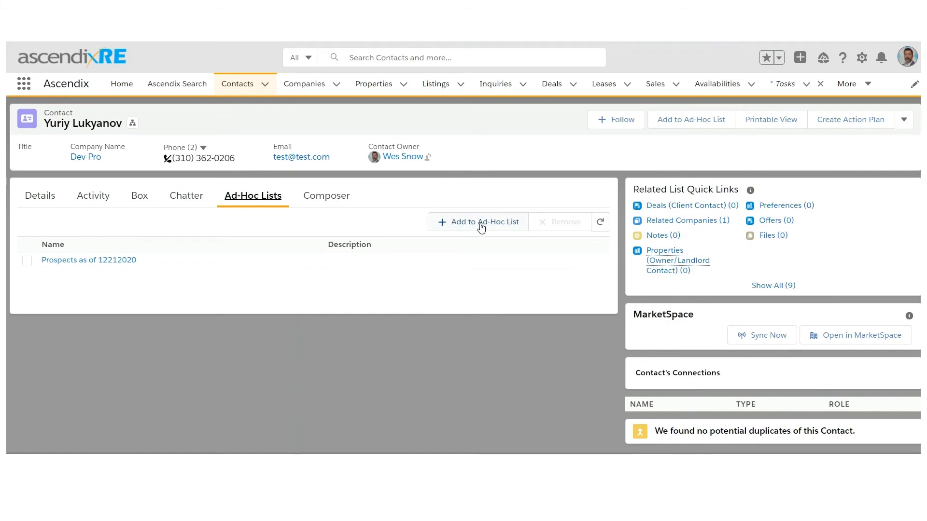
pyautogui.click(477, 222)
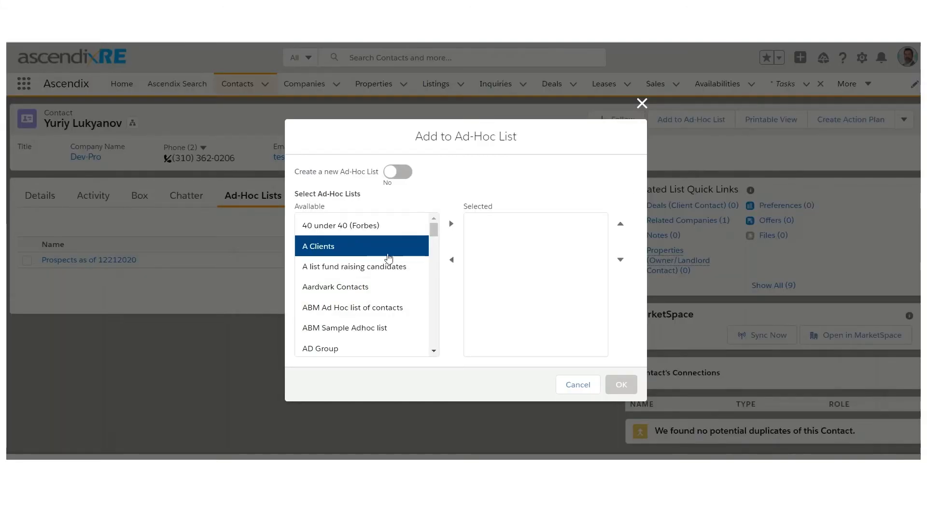
pyautogui.click(451, 223)
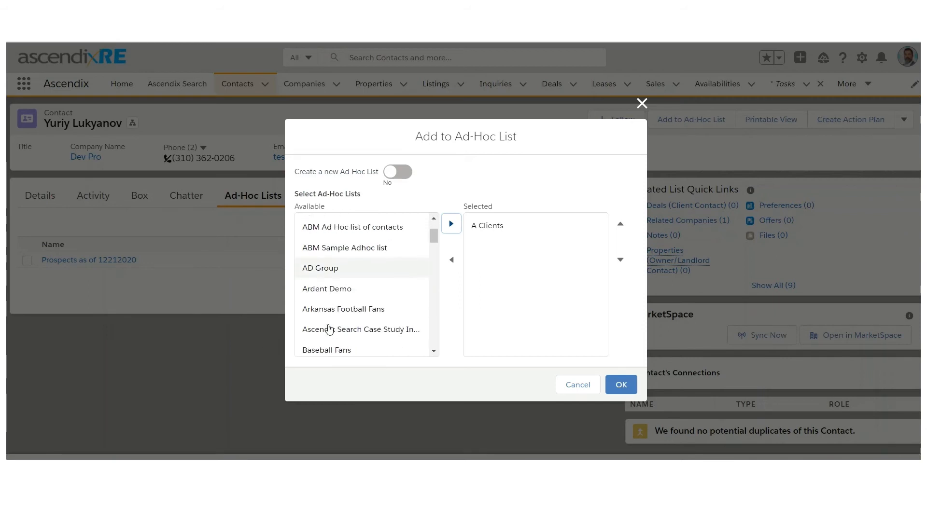
pyautogui.scroll(-3)
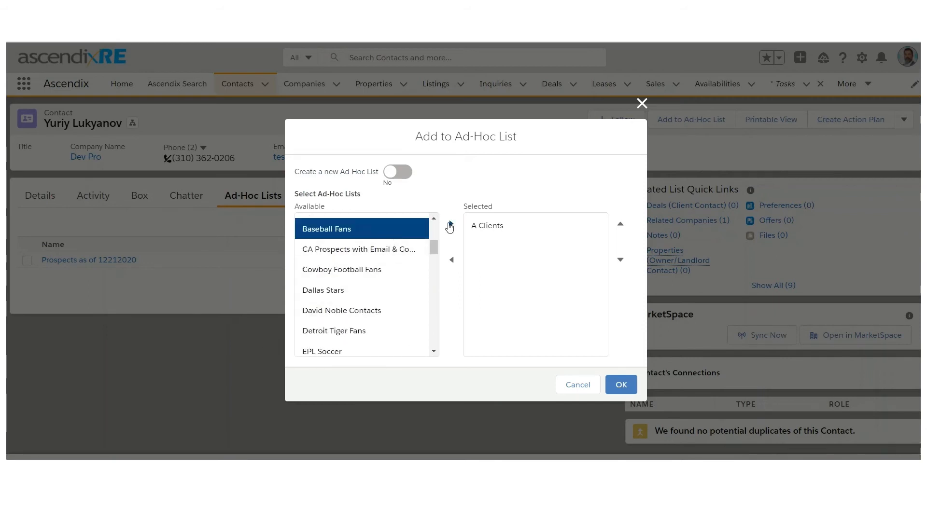
pyautogui.click(619, 385)
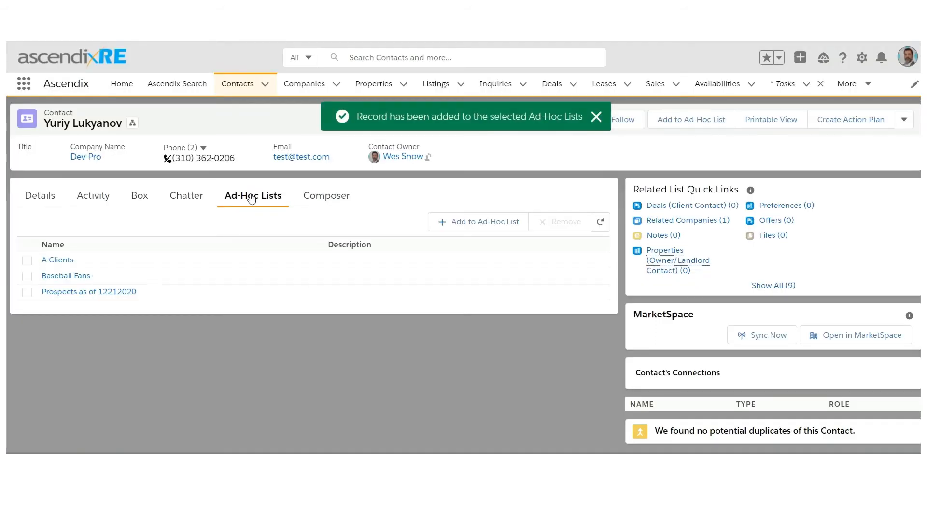
# Switch to the Broker Contacts view and show its Contact Type equals Broker filter.
pyautogui.click(238, 83)
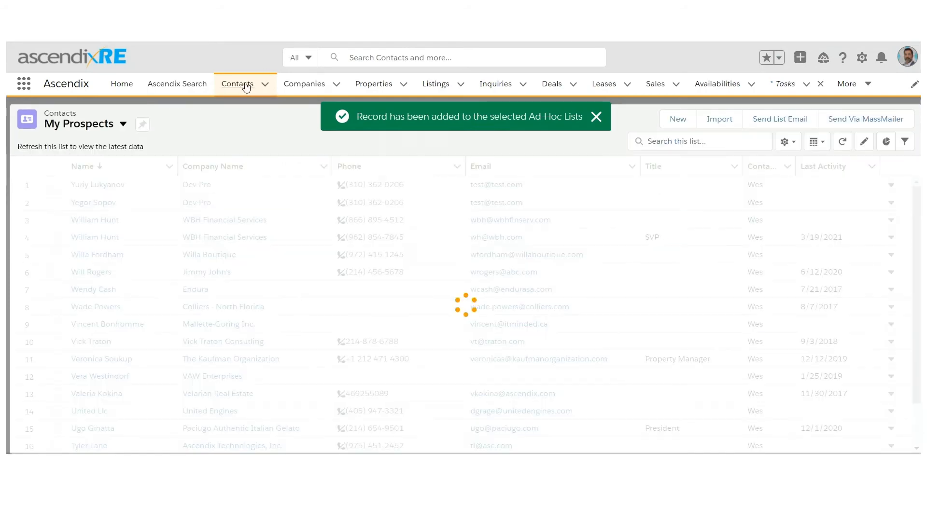
pyautogui.click(116, 124)
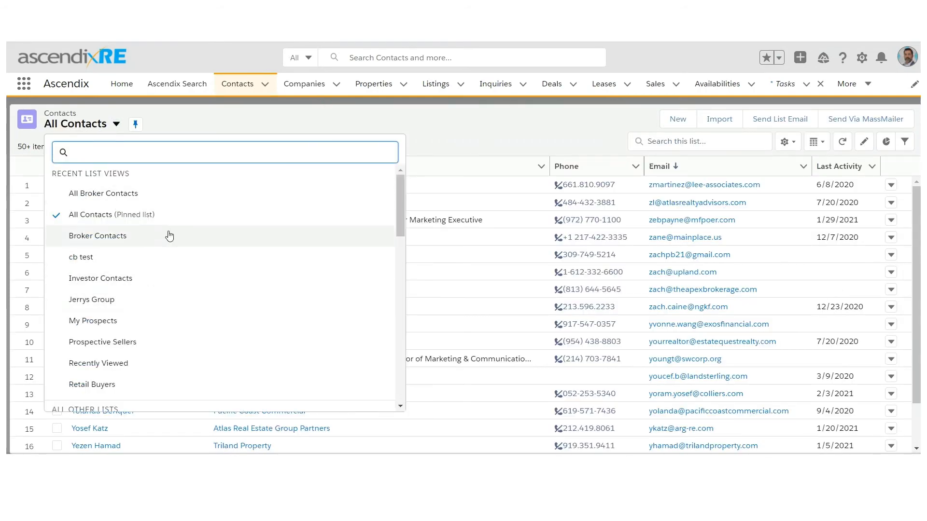
pyautogui.click(98, 236)
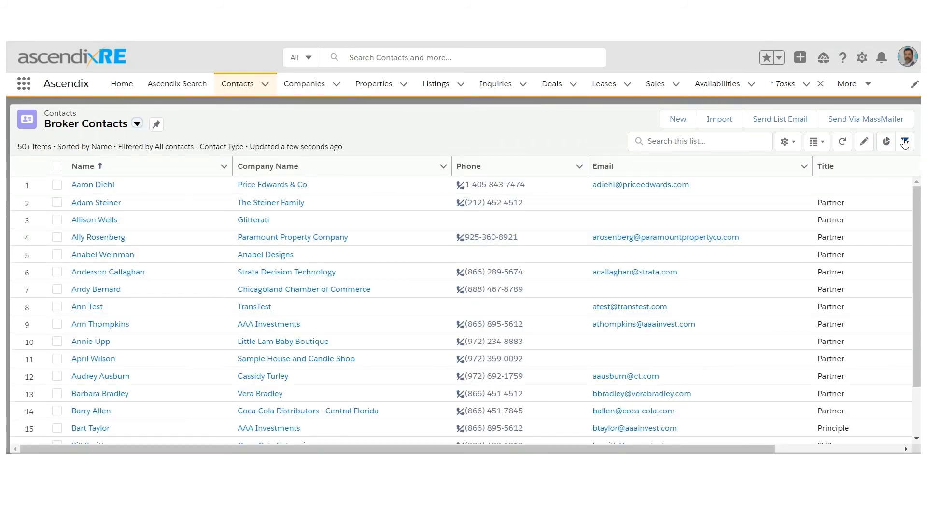
pyautogui.click(903, 140)
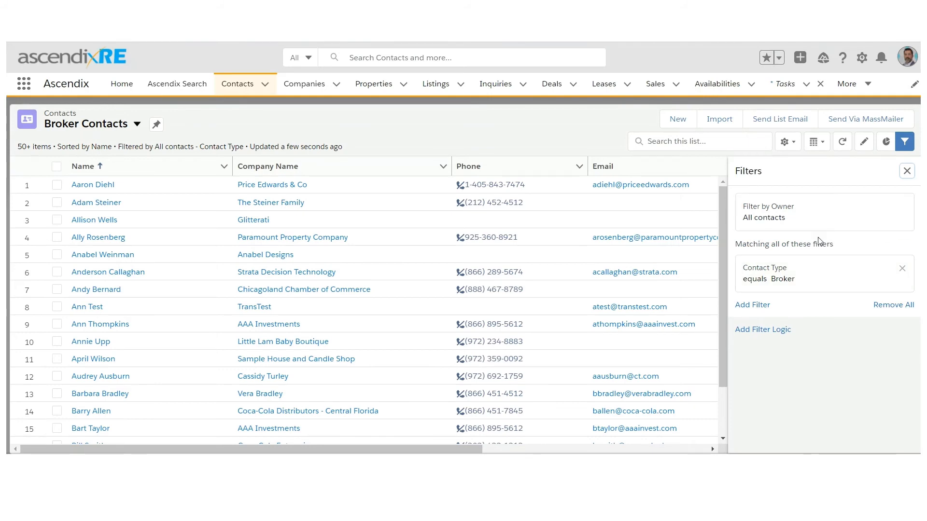
pyautogui.moveTo(791, 289)
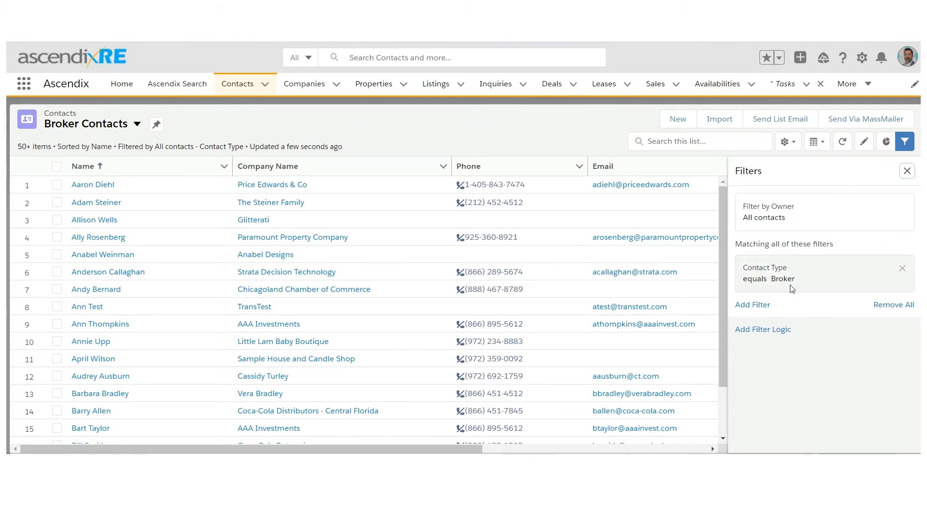
pyautogui.moveTo(179, 186)
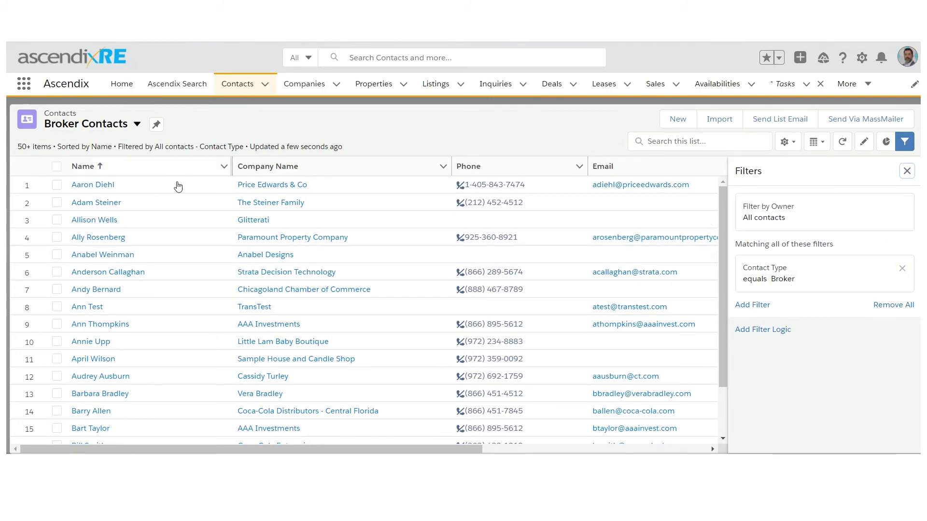
pyautogui.click(907, 171)
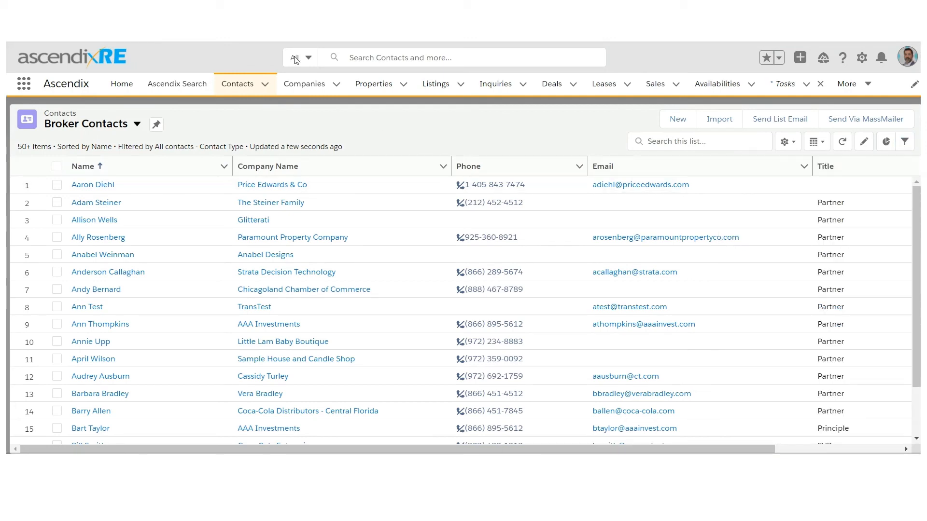
pyautogui.moveTo(318, 92)
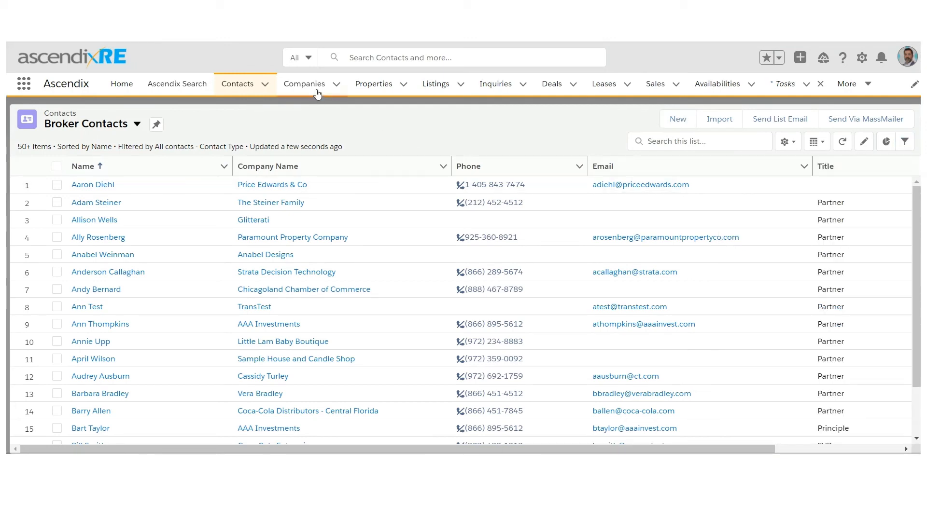
# Show the All Companies list from the Companies tab and scroll through it.
pyautogui.click(305, 83)
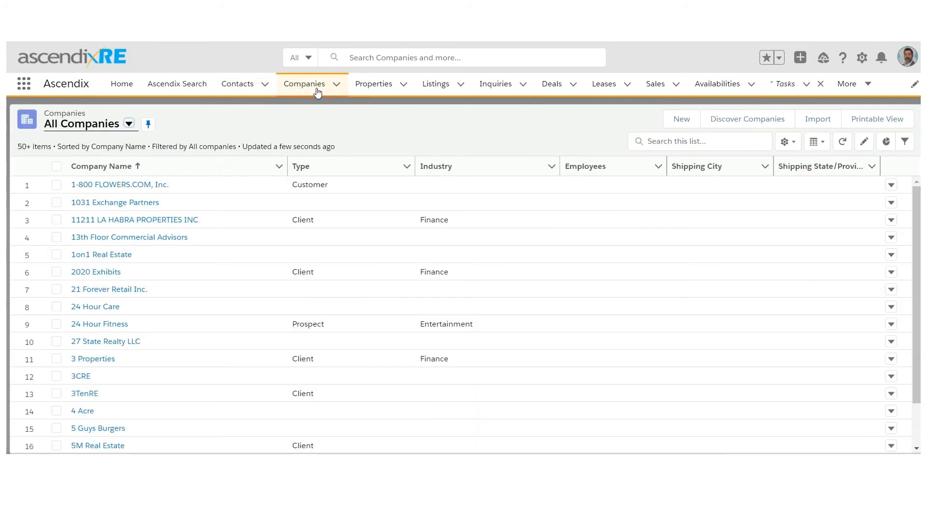
pyautogui.moveTo(318, 96)
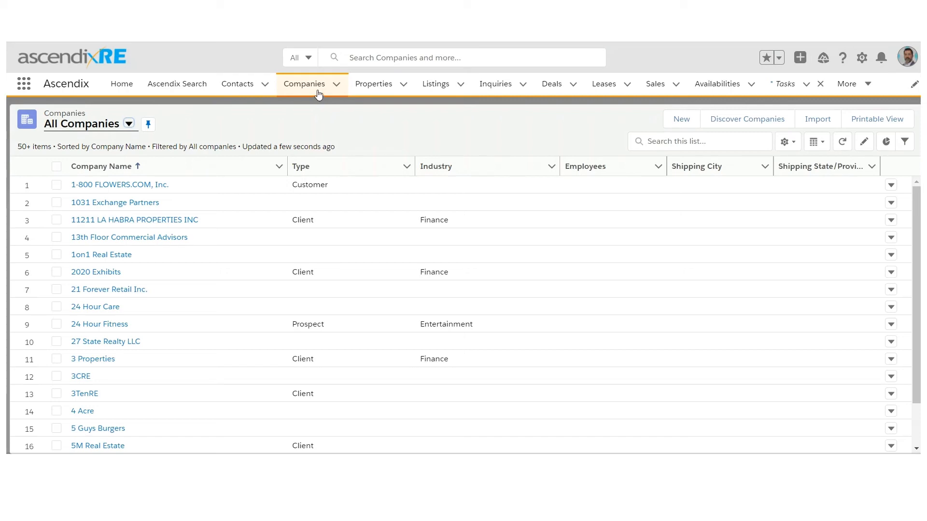
pyautogui.moveTo(314, 110)
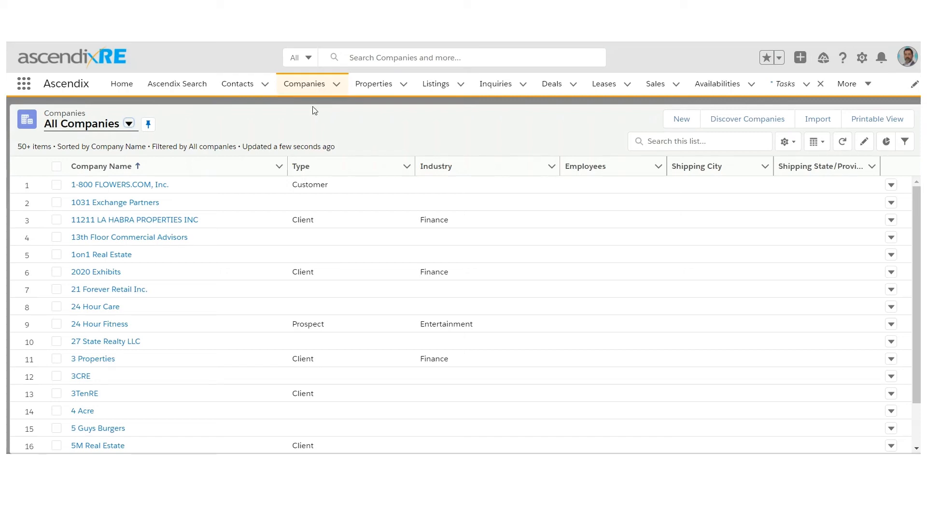
pyautogui.moveTo(266, 70)
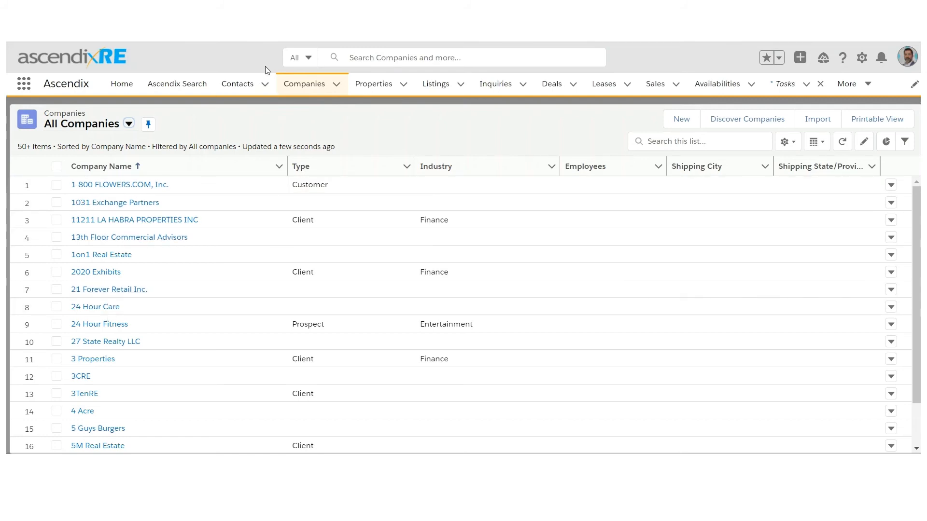
pyautogui.moveTo(85, 394)
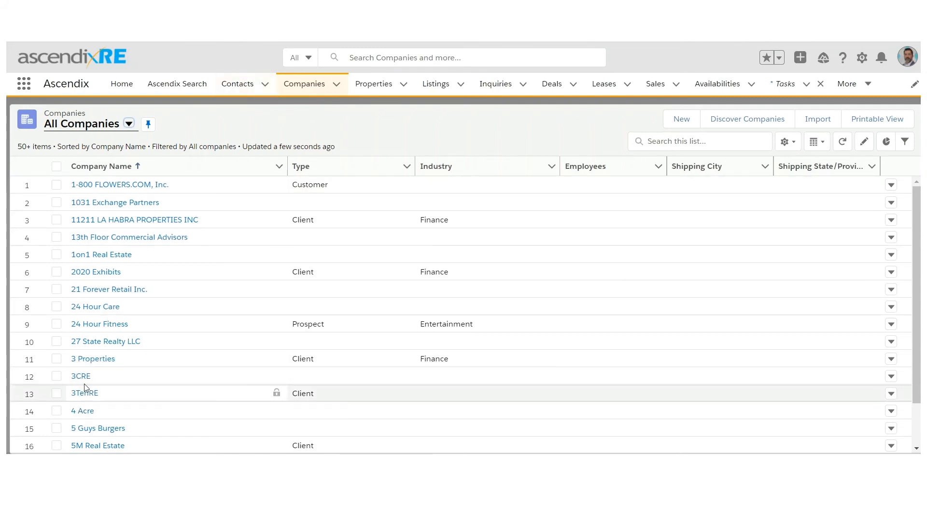
pyautogui.scroll(-3)
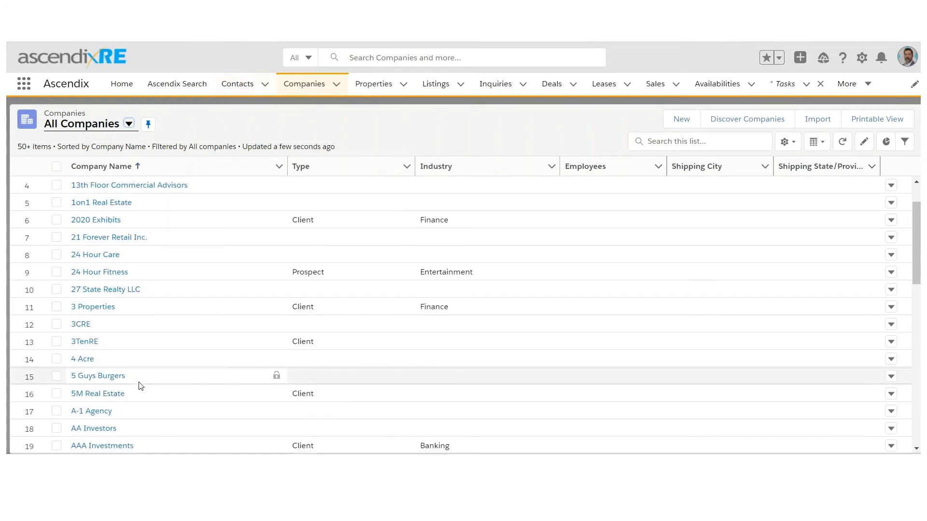
pyautogui.scroll(-3)
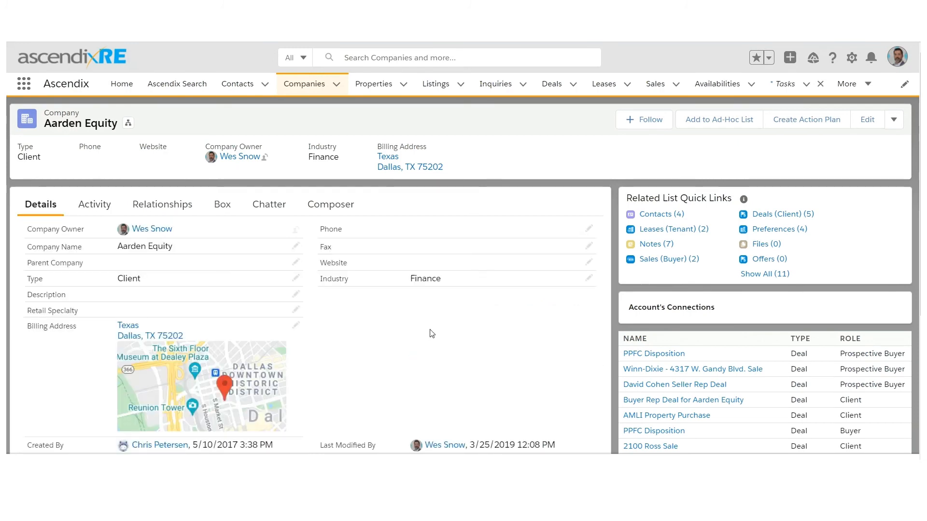
pyautogui.moveTo(85, 230)
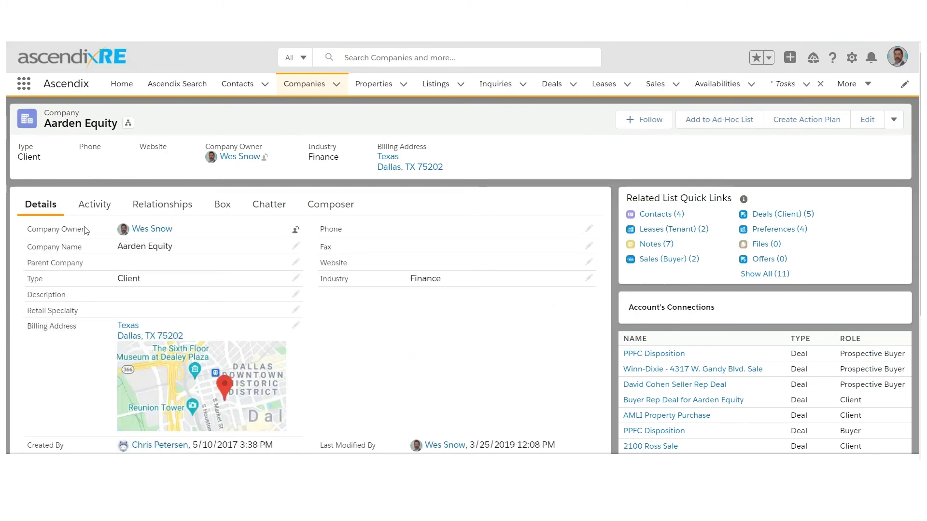
# View Aarden Equity's Activity timeline and preview its four contacts.
pyautogui.click(94, 204)
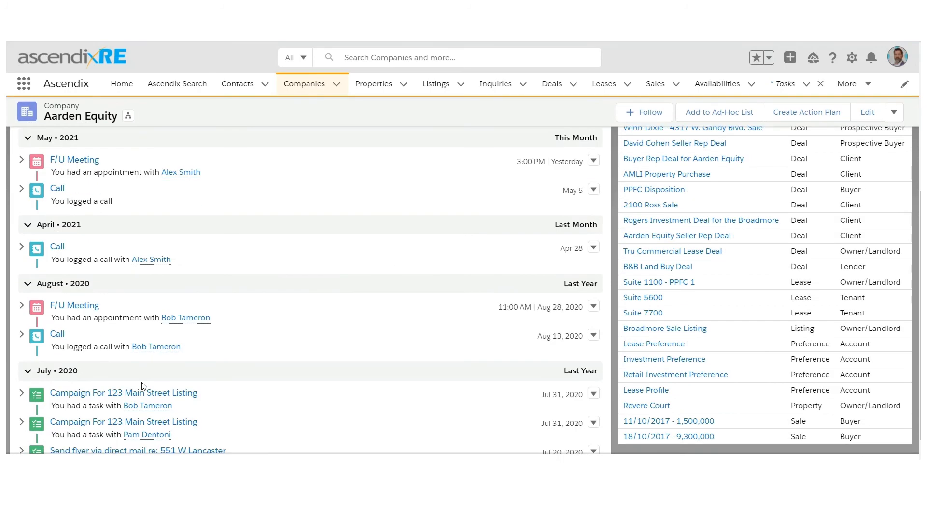
pyautogui.scroll(3)
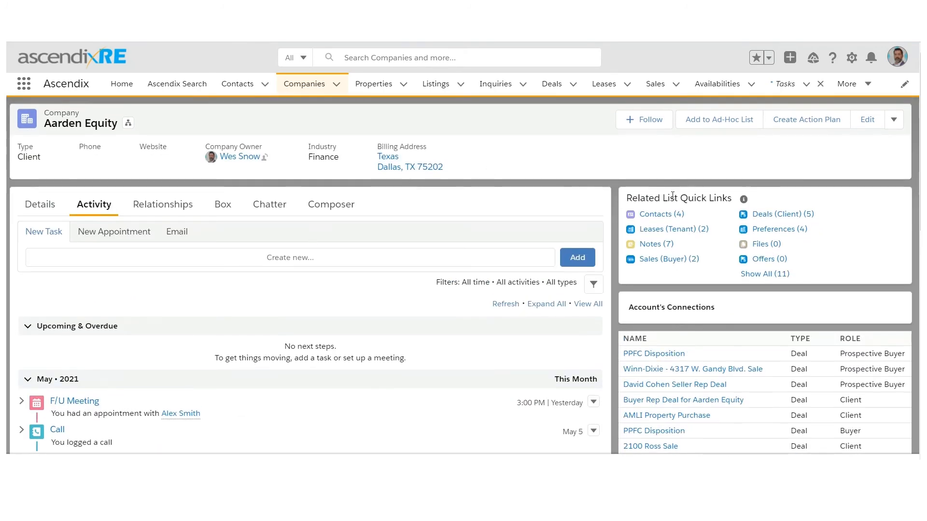
pyautogui.click(654, 214)
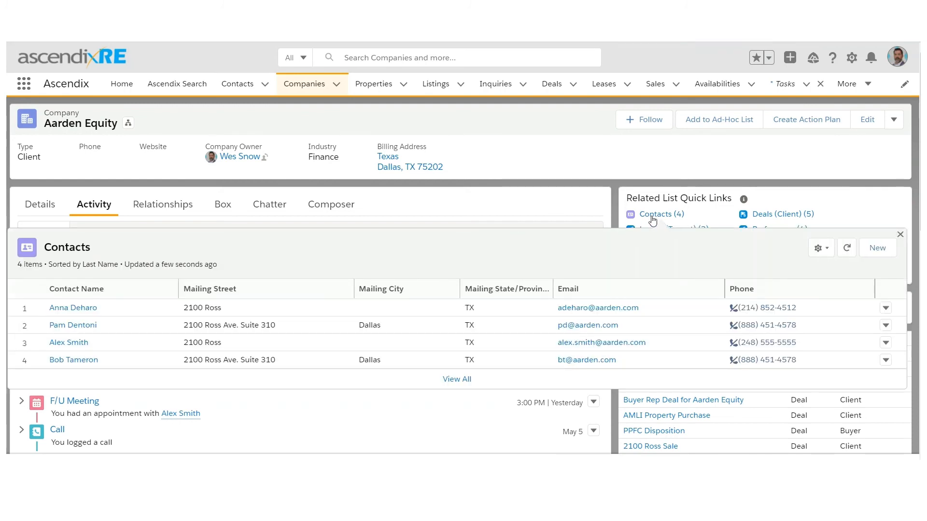
pyautogui.moveTo(877, 249)
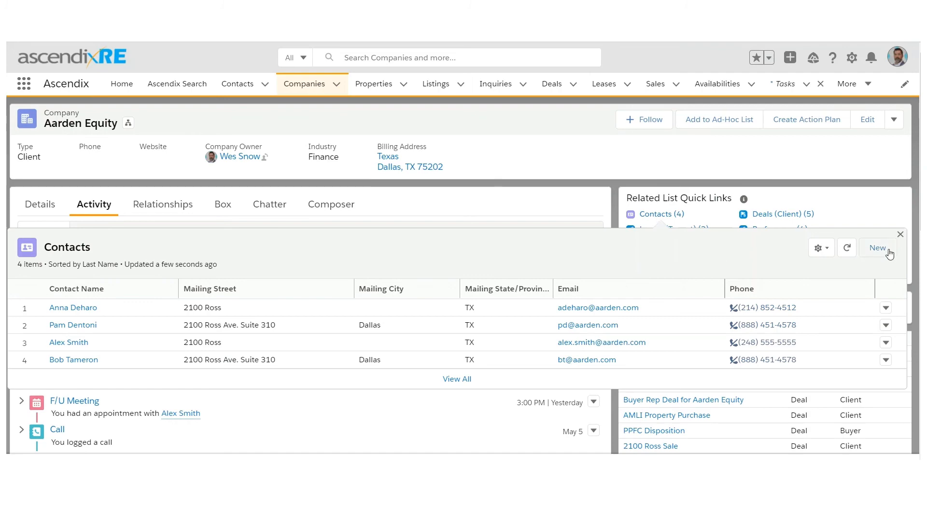
pyautogui.click(877, 248)
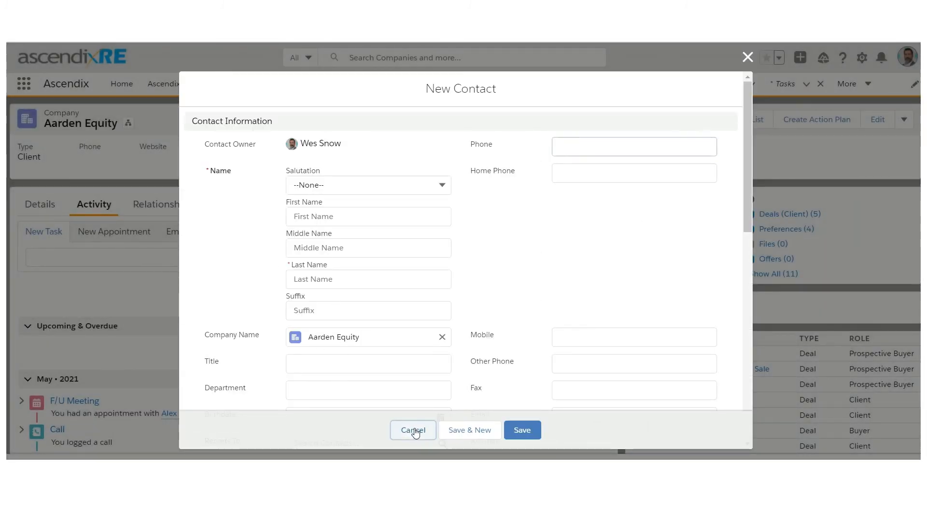
pyautogui.click(413, 429)
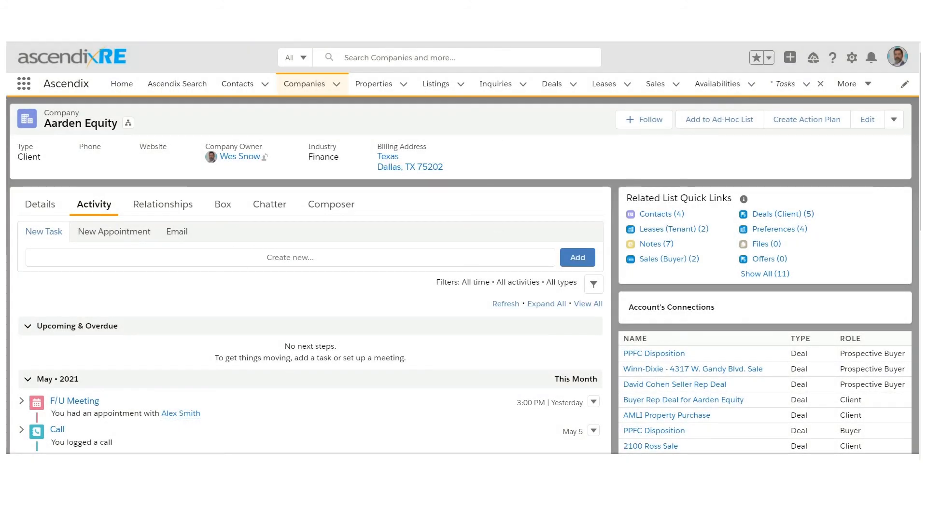
# Show all 11 related lists for Aarden Equity and preview its five client deals.
pyautogui.click(764, 274)
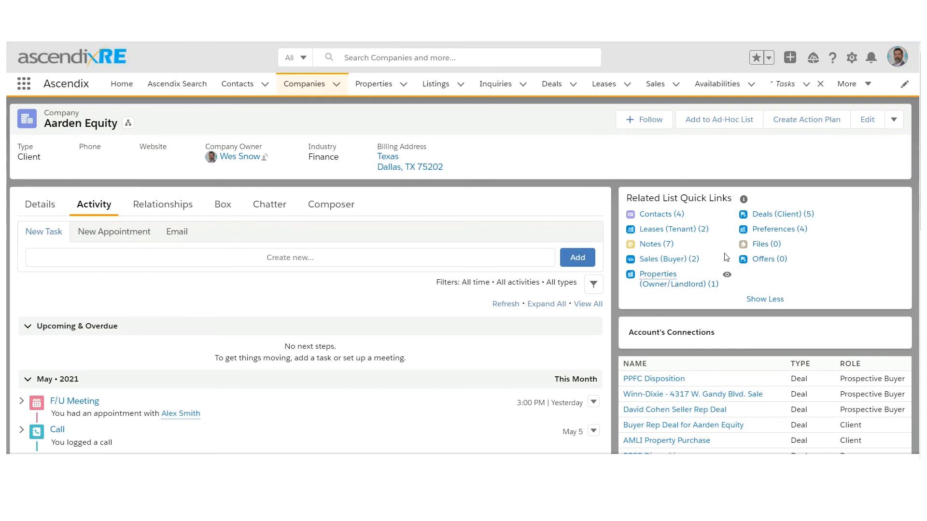
pyautogui.click(663, 258)
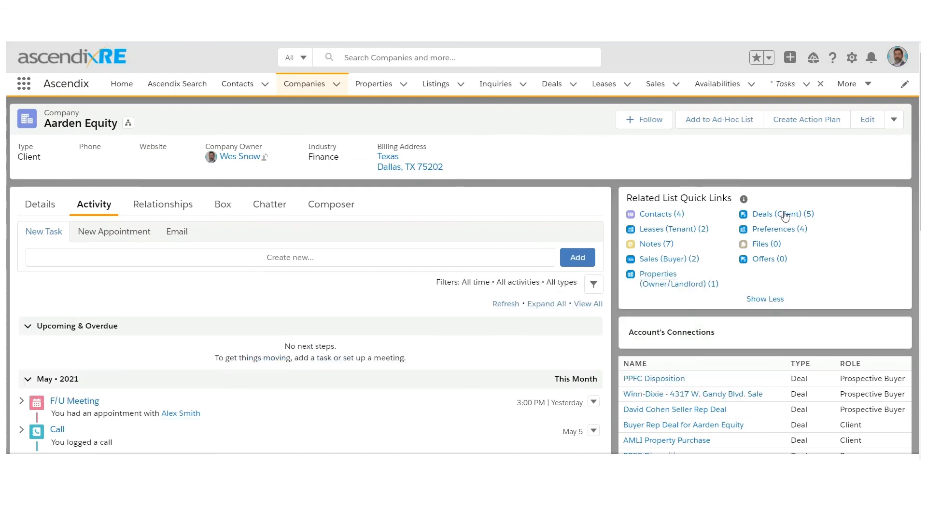
pyautogui.click(775, 214)
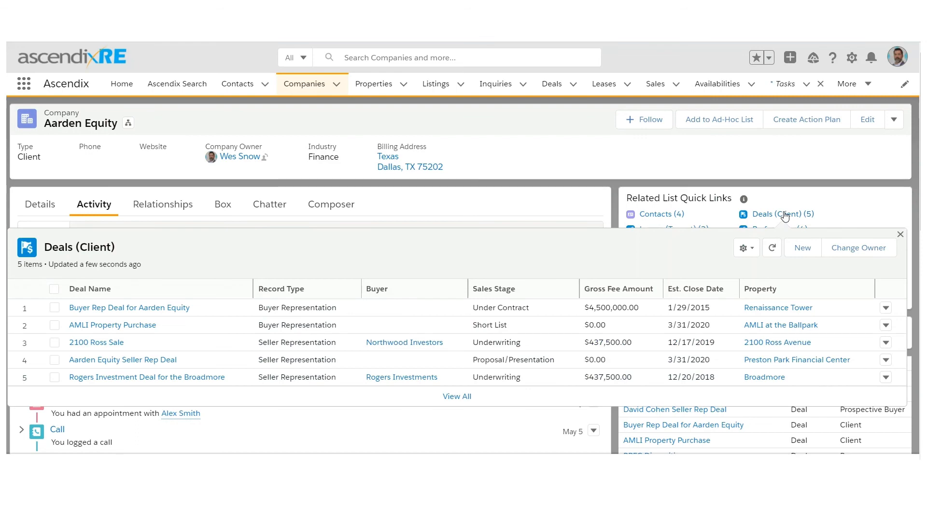
pyautogui.click(899, 234)
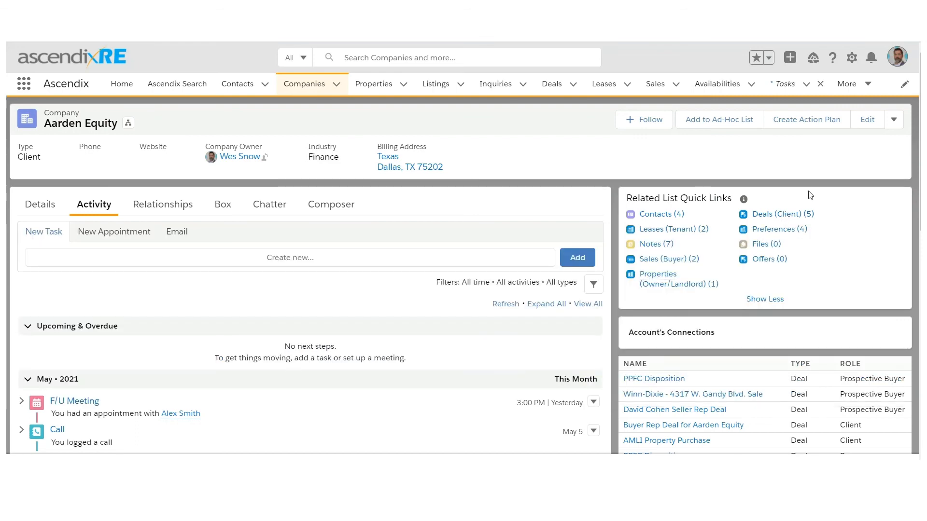
pyautogui.scroll(-3)
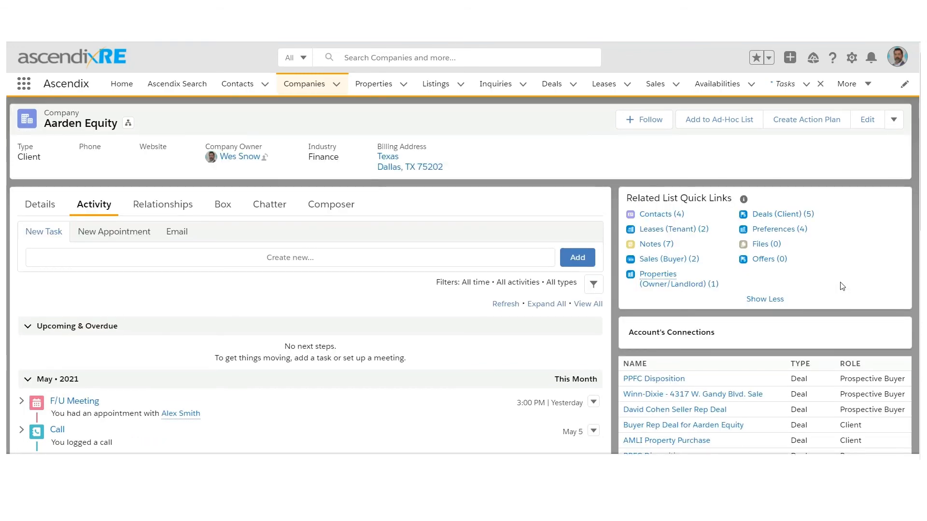
pyautogui.scroll(-3)
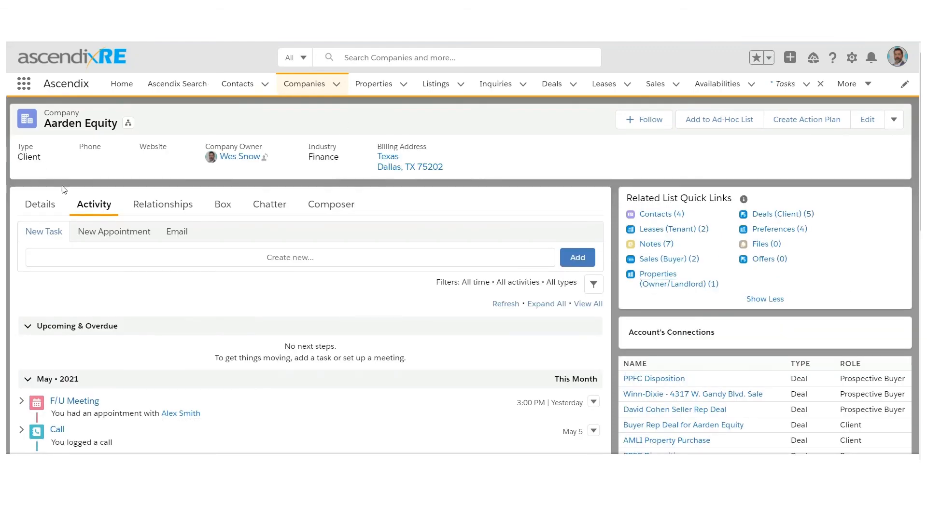
# Return to Aarden Equity's Details and preview its two tenant leases.
pyautogui.click(39, 204)
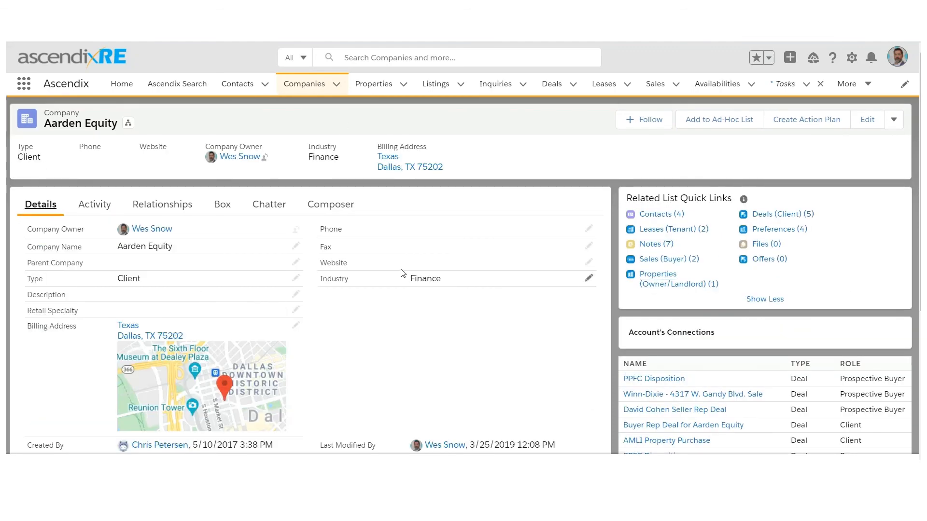
pyautogui.moveTo(853, 252)
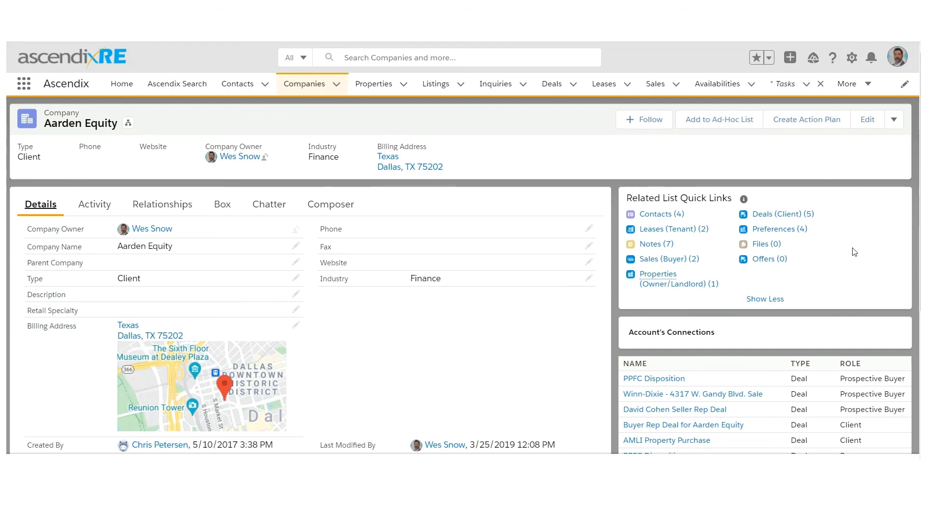
pyautogui.click(665, 229)
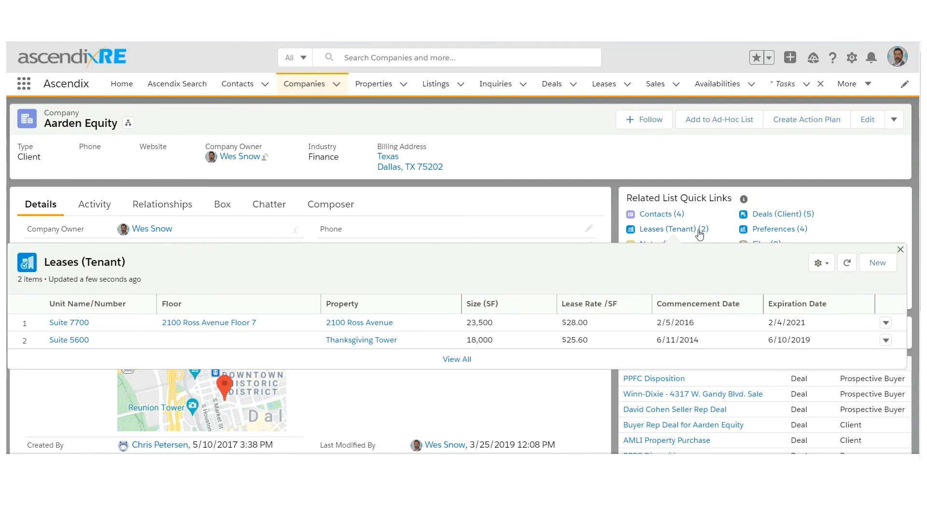
pyautogui.click(899, 249)
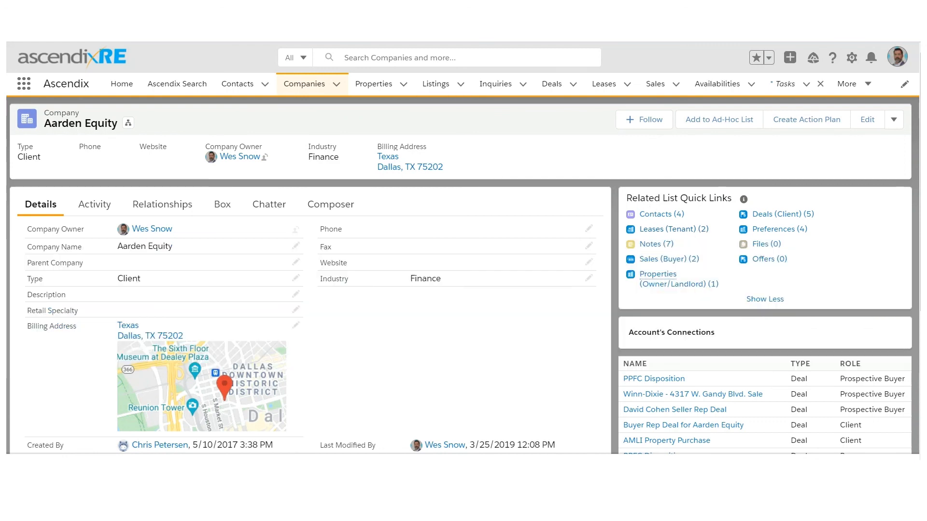